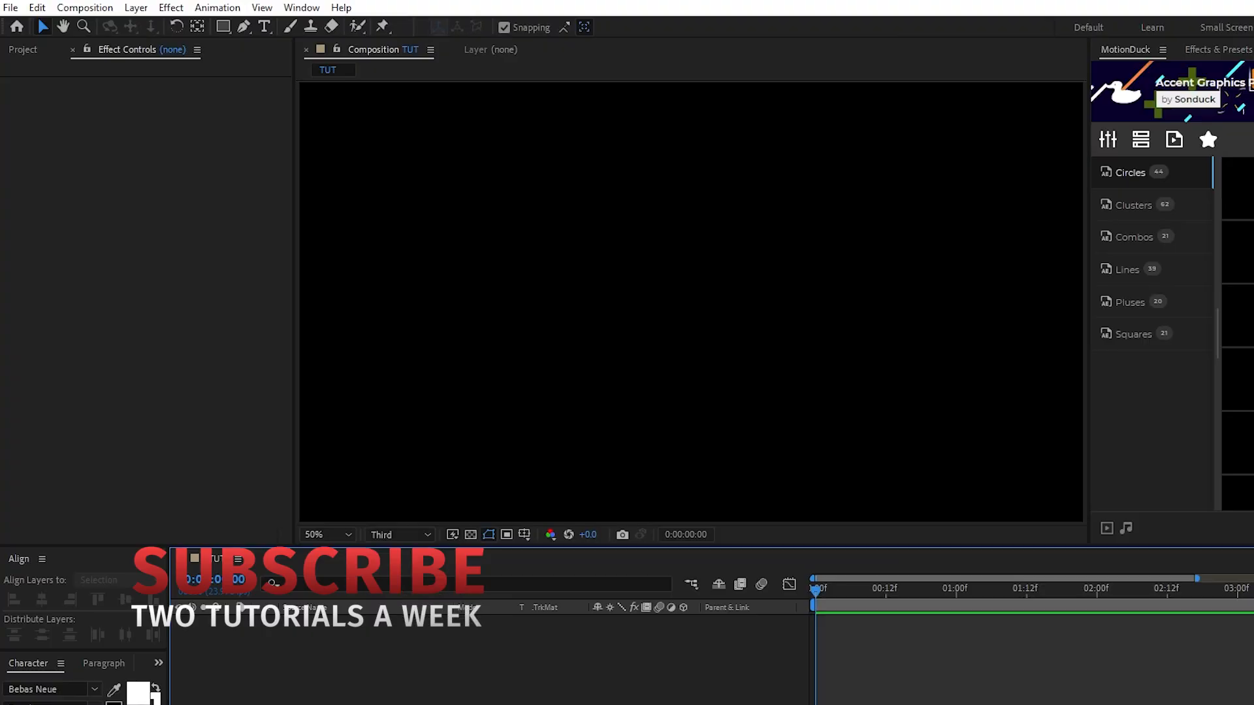
mouse_move(85, 8)
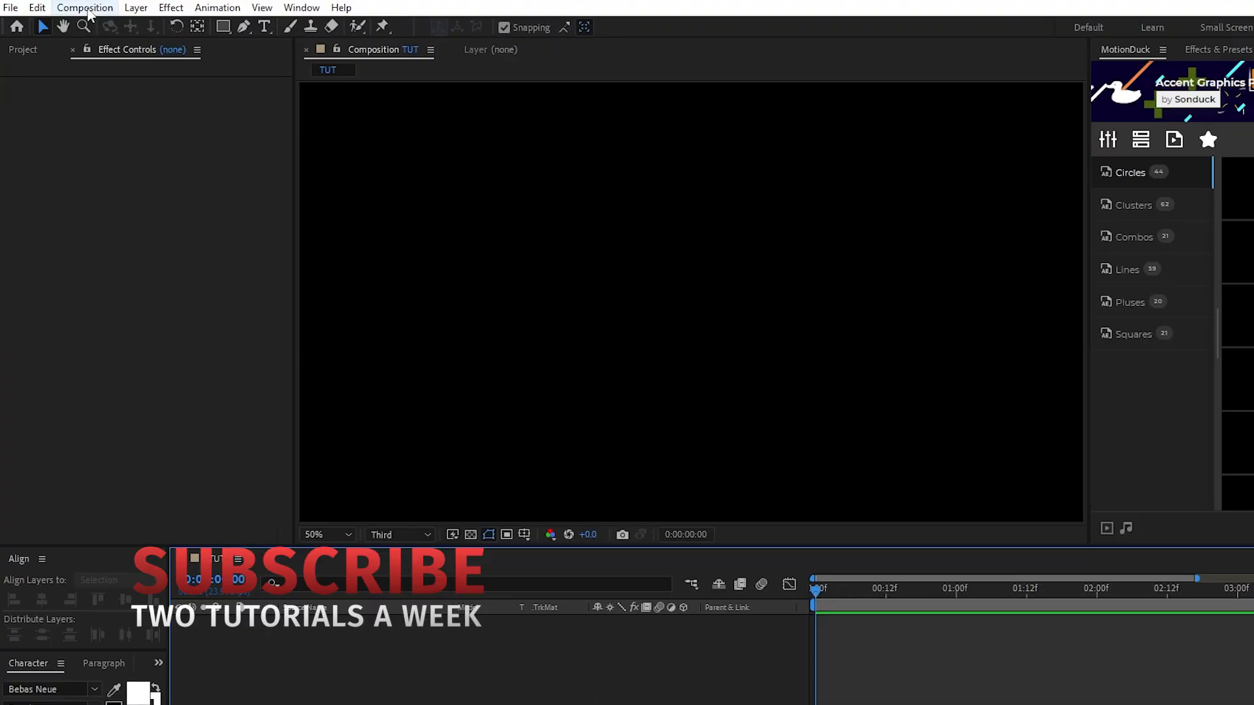
Step: Resize the TUT composition to width 5000 (5000 × 2813) with the aspect ratio locked
click(84, 8)
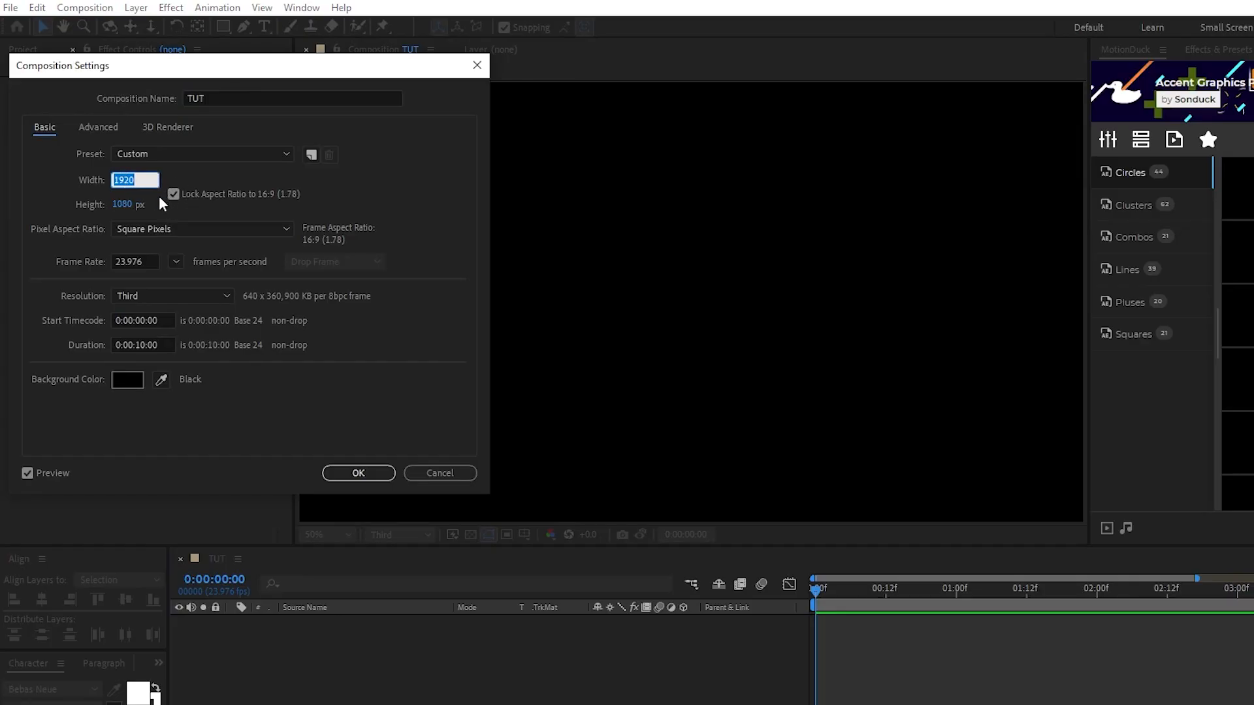
text(5000)
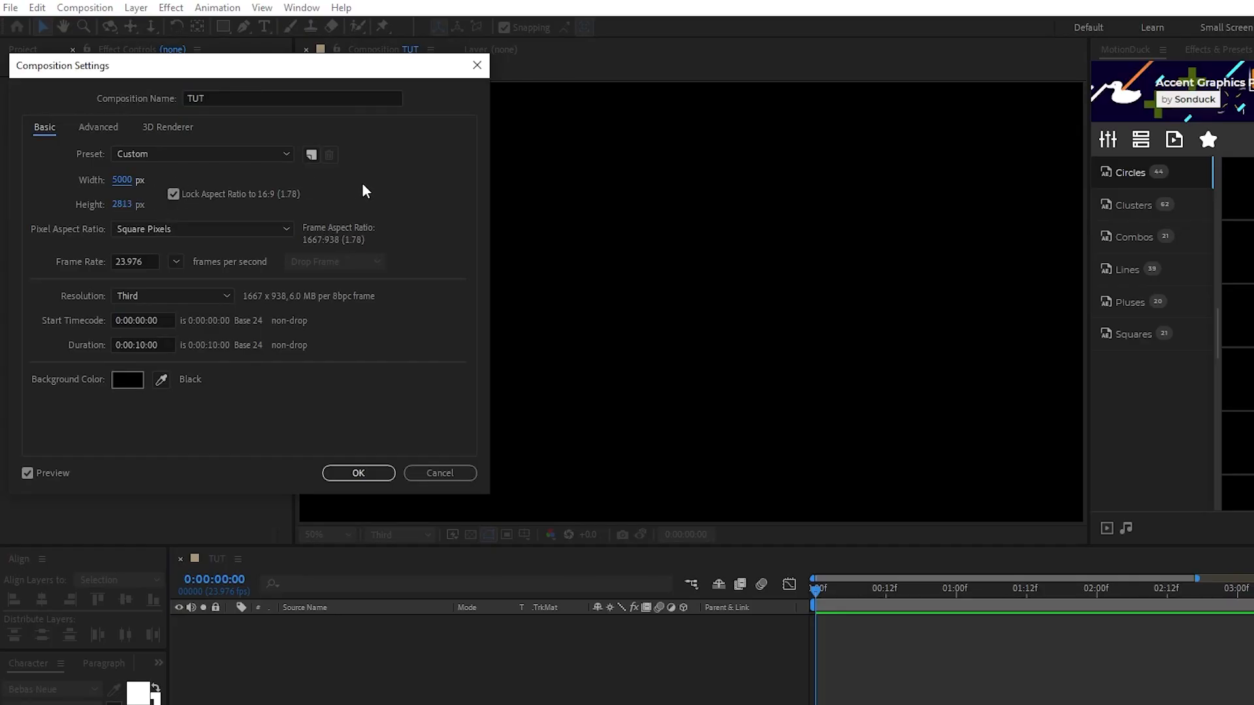
click(358, 473)
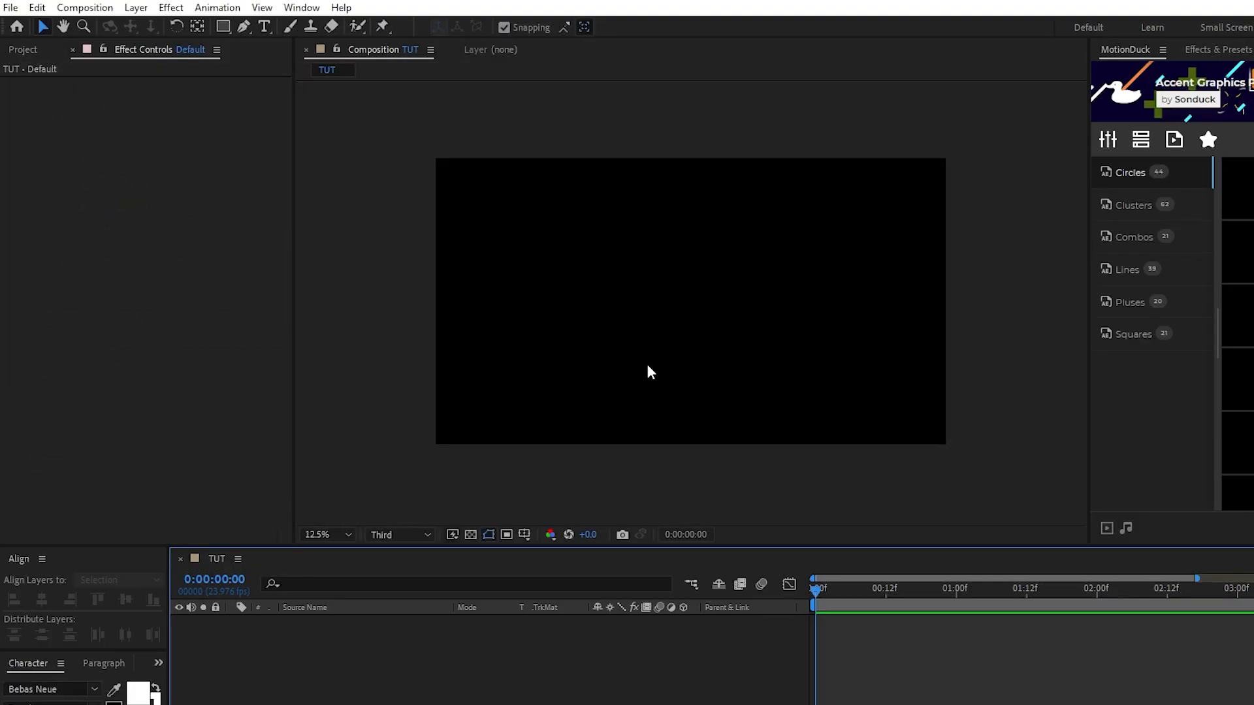
mouse_move(724, 479)
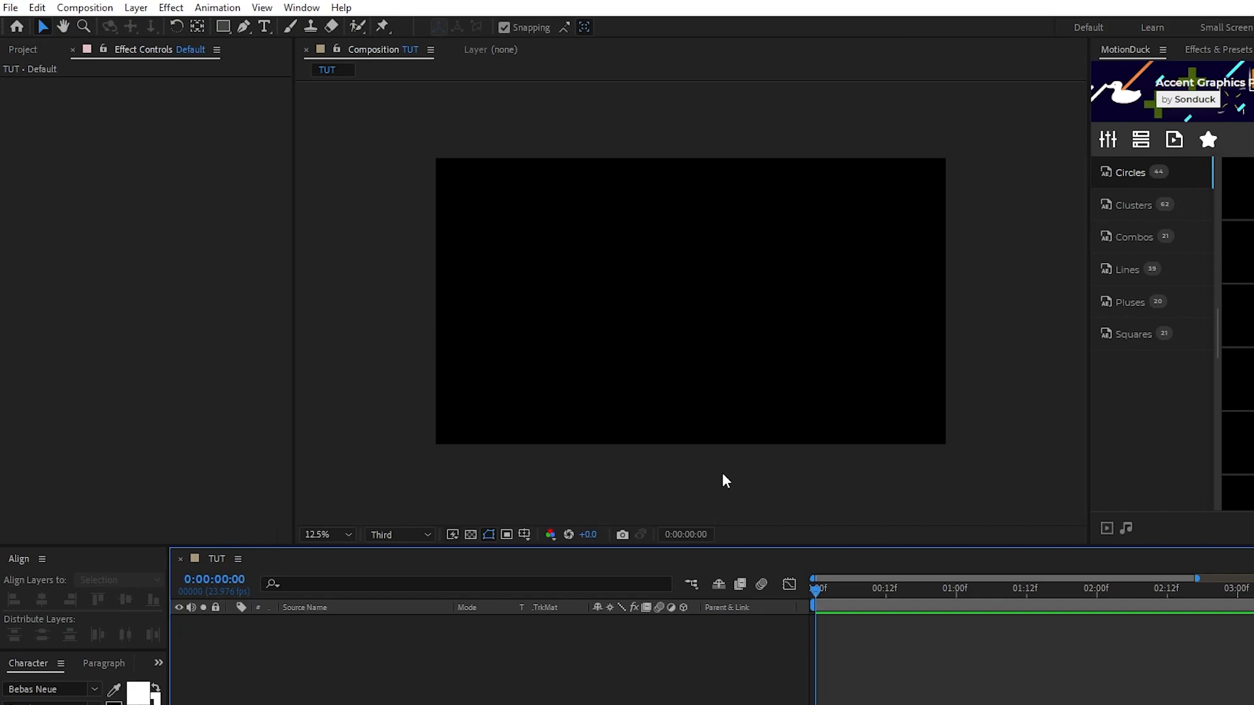
mouse_move(718, 480)
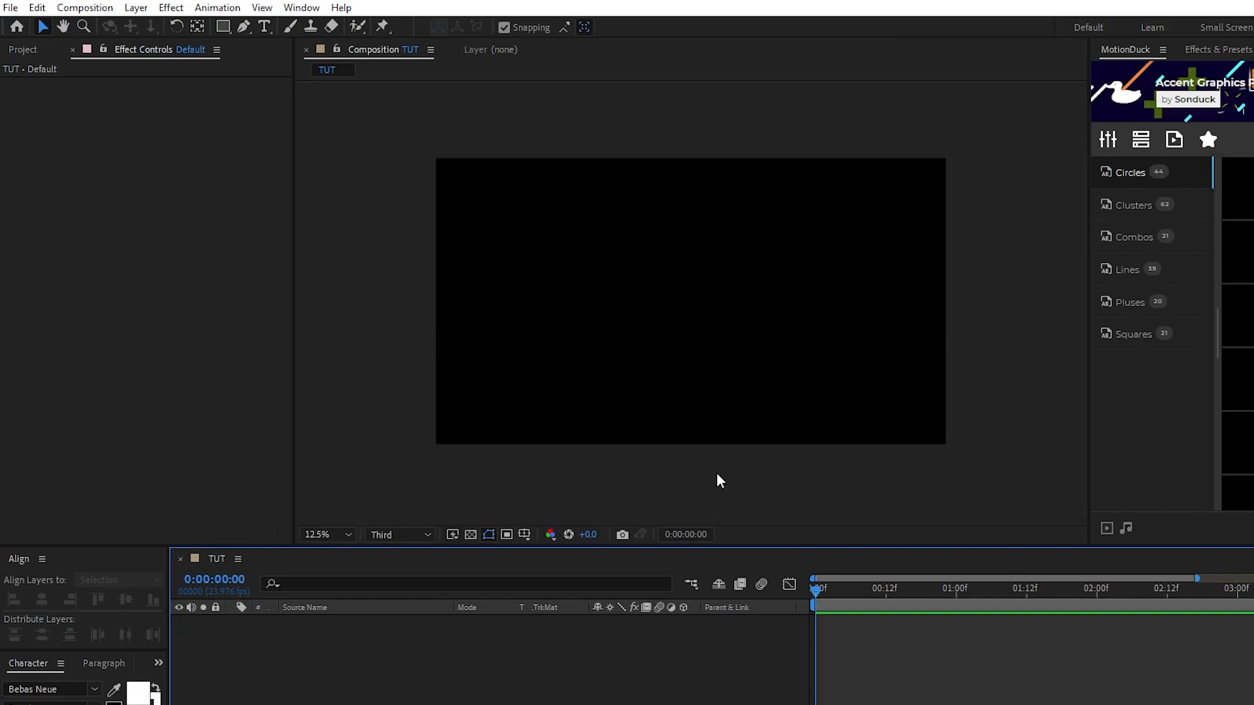
Step: Create a new comp-sized dark gray solid layer
click(134, 8)
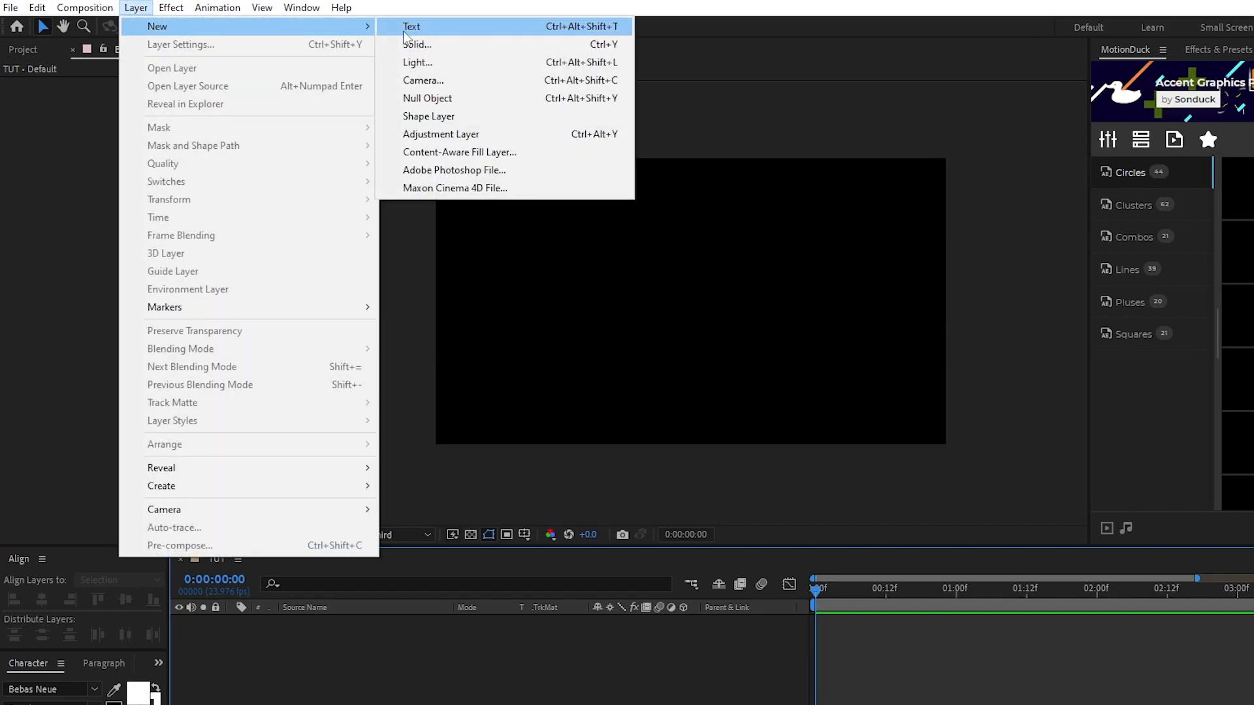
click(417, 45)
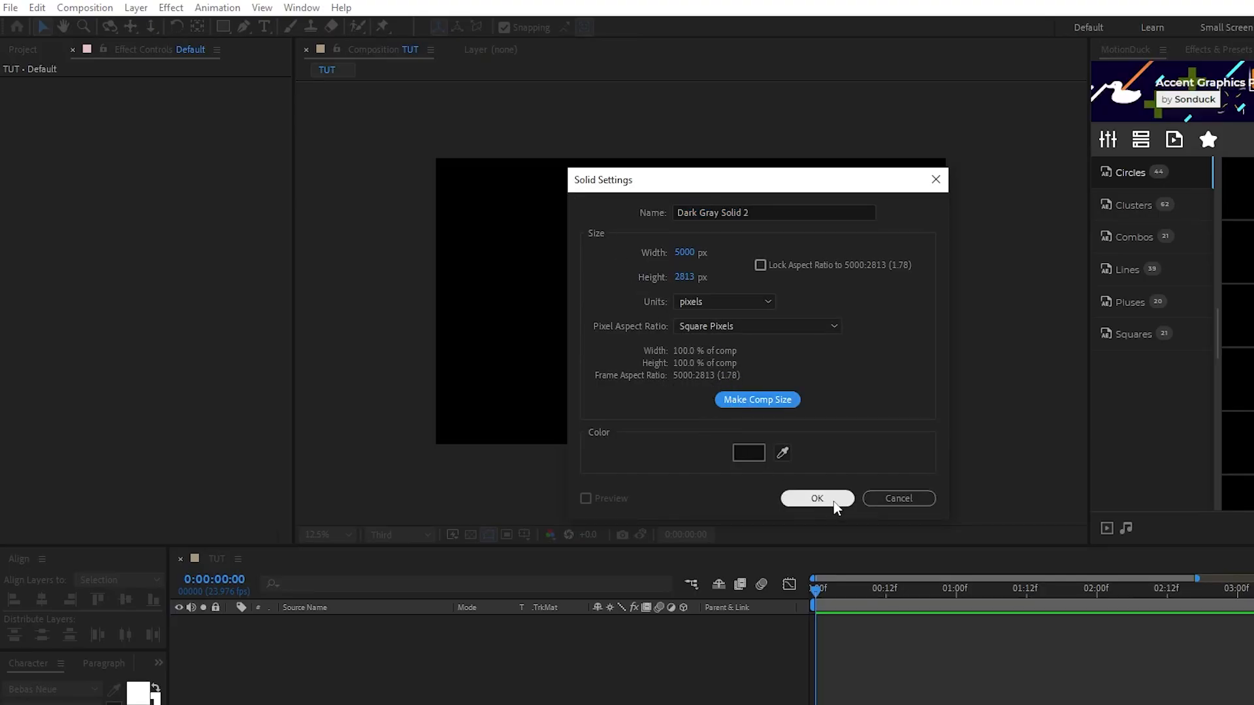
click(815, 498)
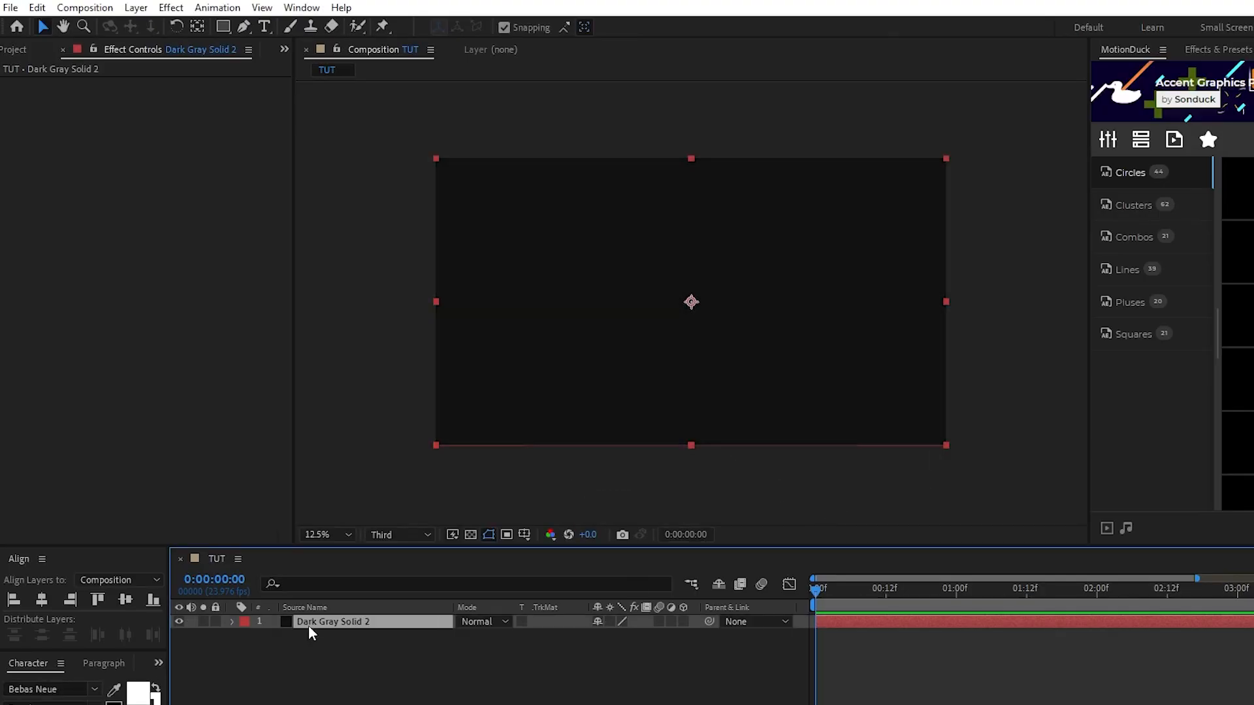
Step: Apply Fractal Noise, Turbulent Displace and CC Toner to the solid
click(170, 8)
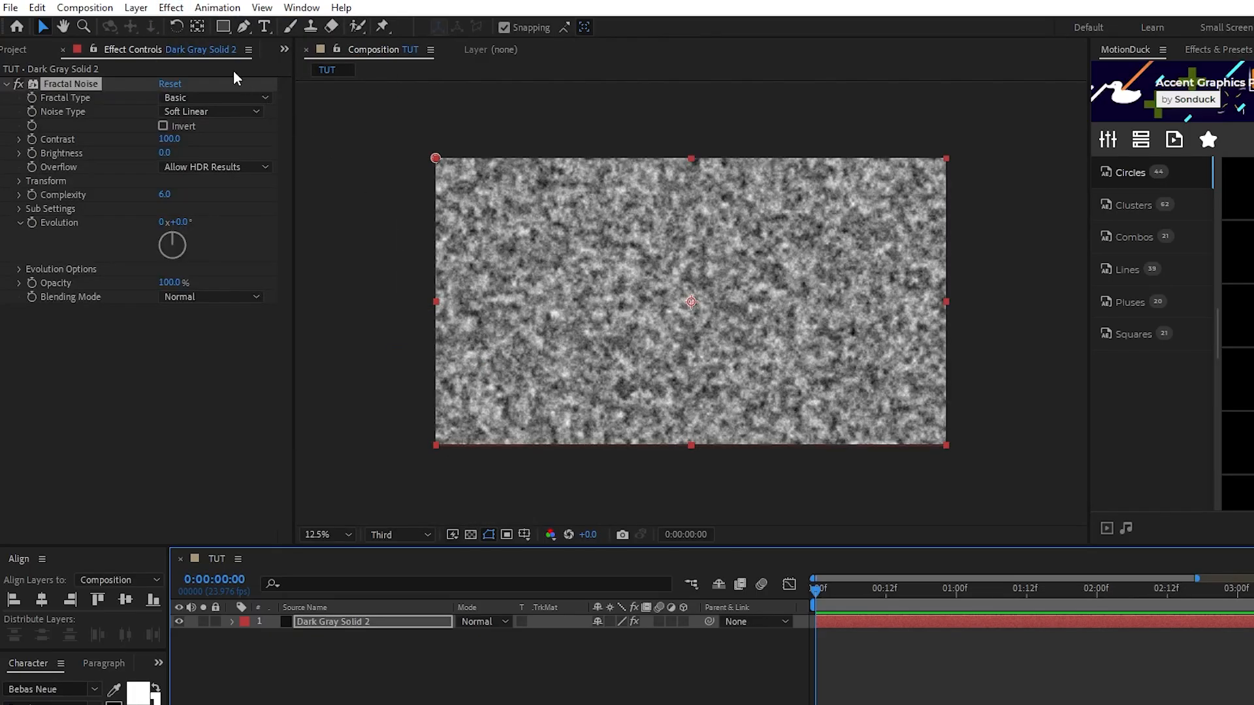
click(170, 8)
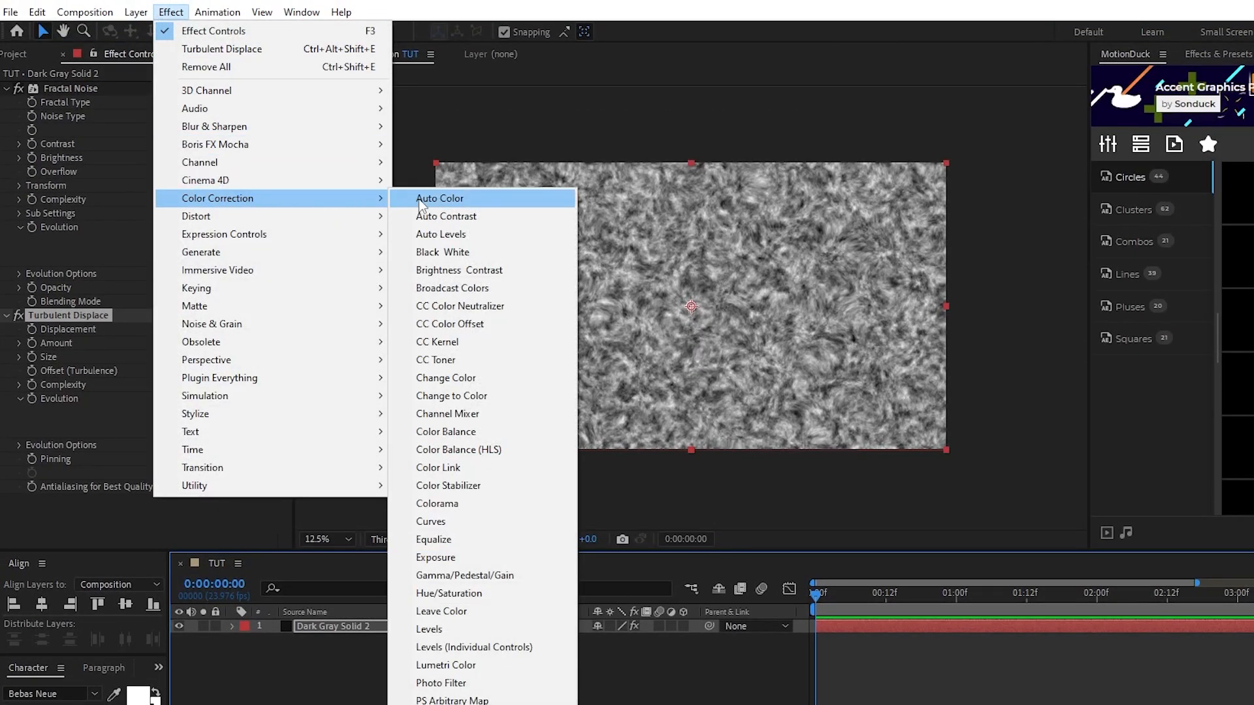
click(437, 361)
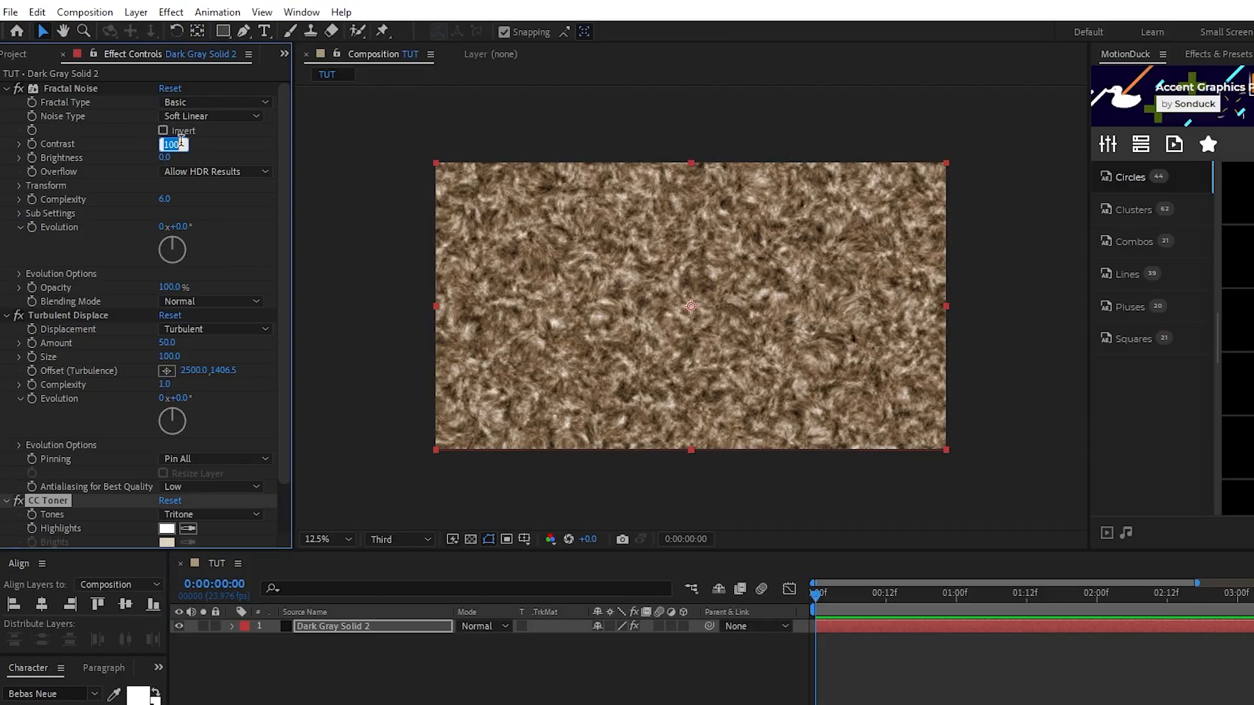
Step: Set Fractal Noise Contrast to 165 and turn off uniform scaling in its transform settings
text(165.)
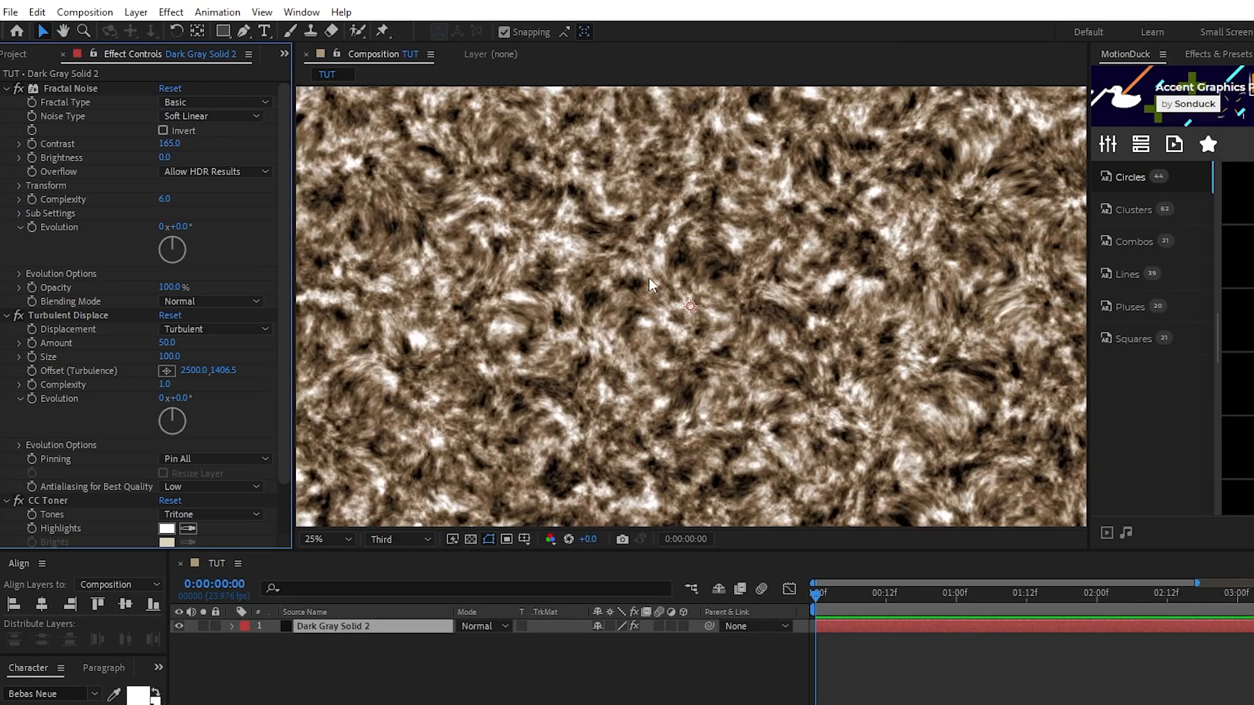
mouse_move(825, 151)
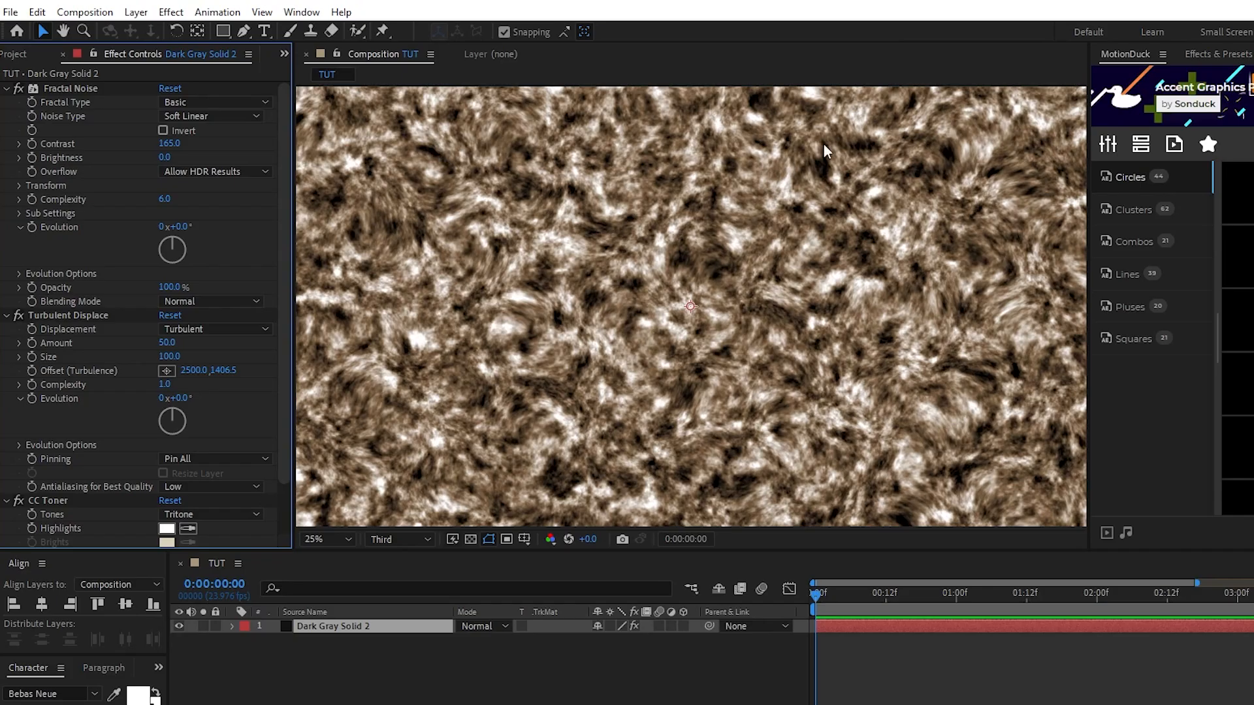
click(317, 538)
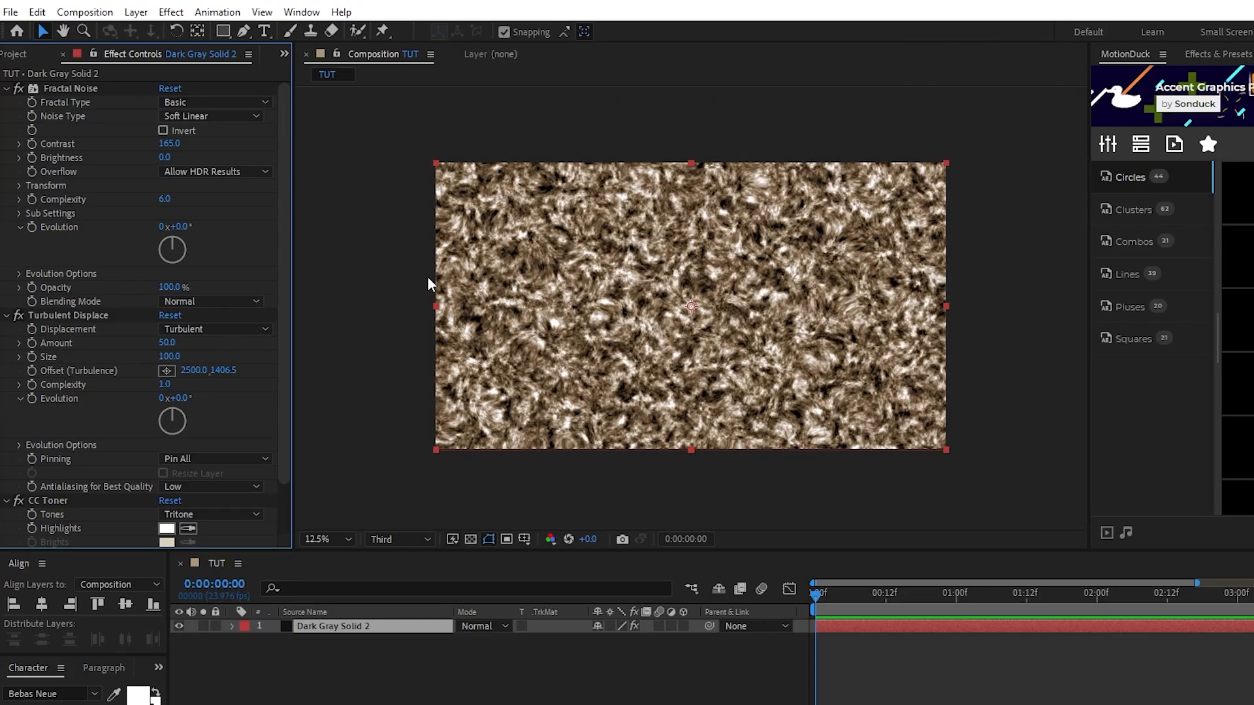
click(19, 186)
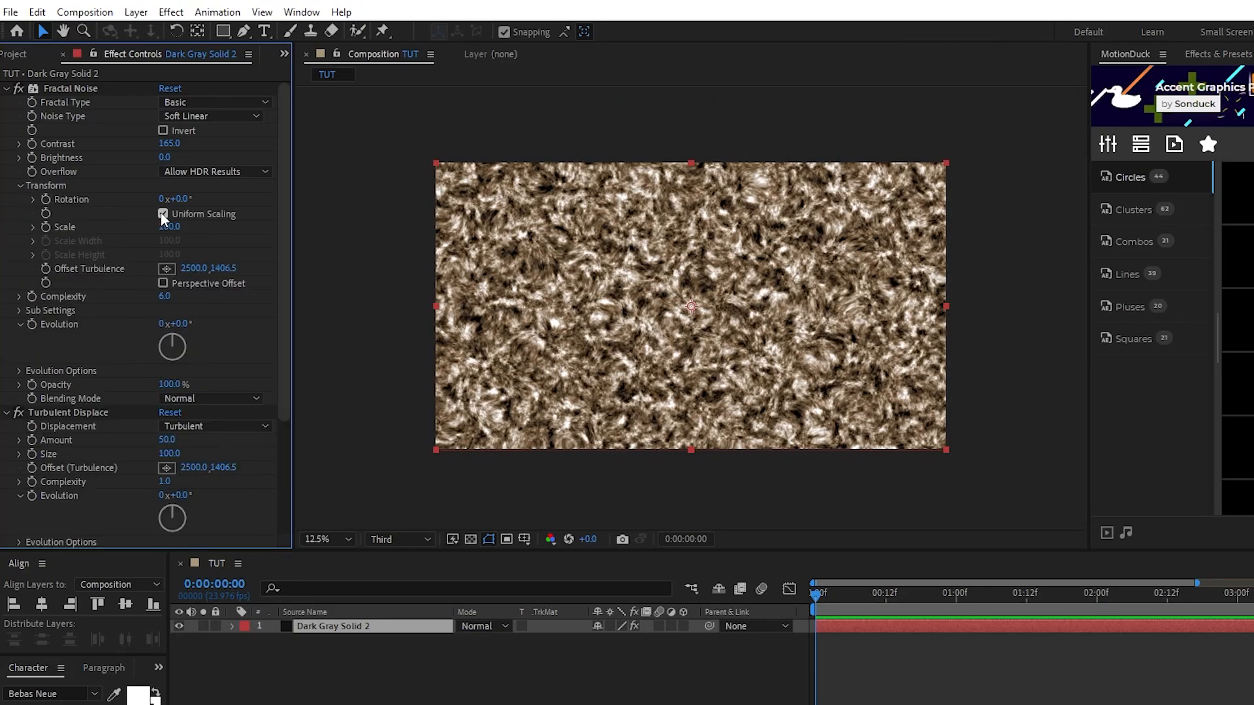
click(162, 213)
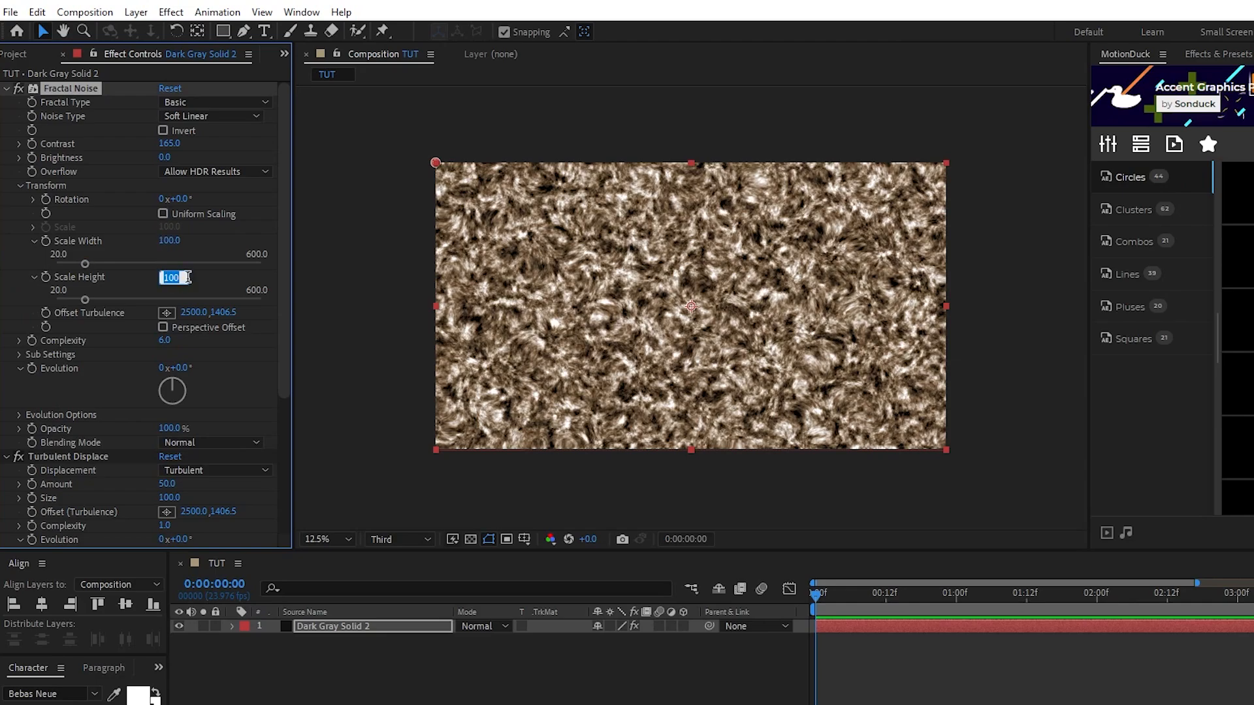
Step: Stretch the noise with a very large Scale Height into long vertical brown streaks
text(10000.0)
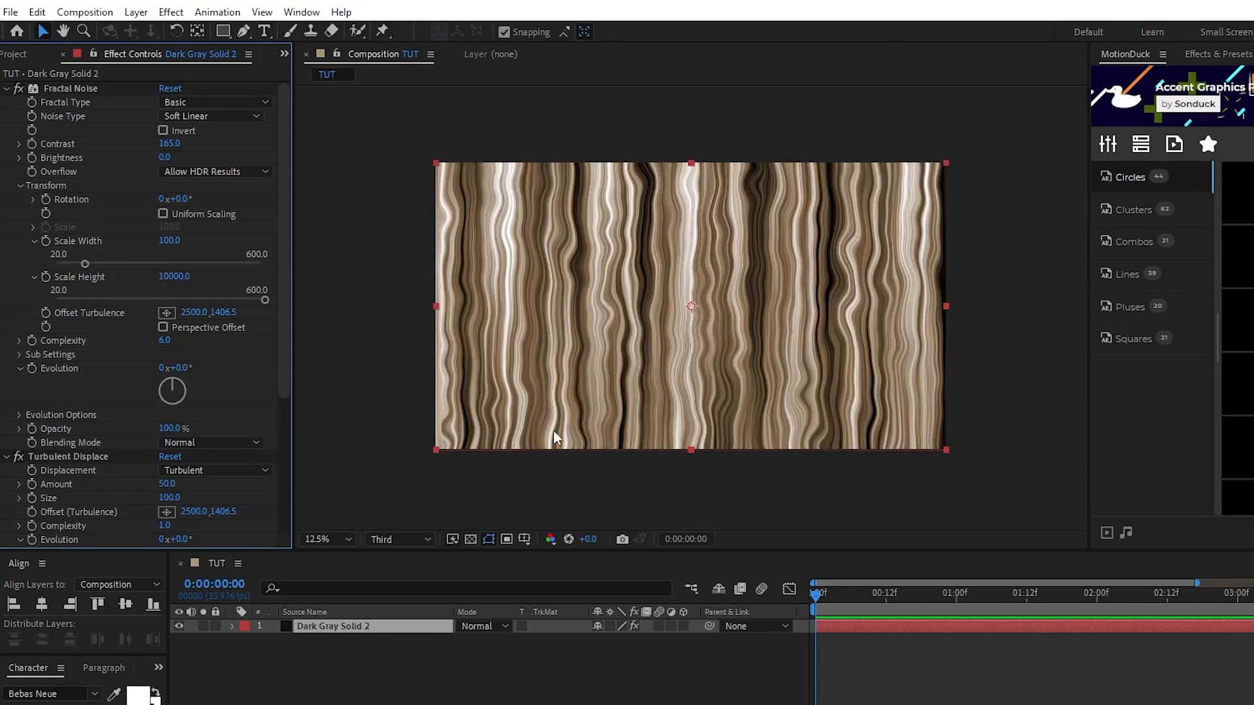
mouse_move(760, 197)
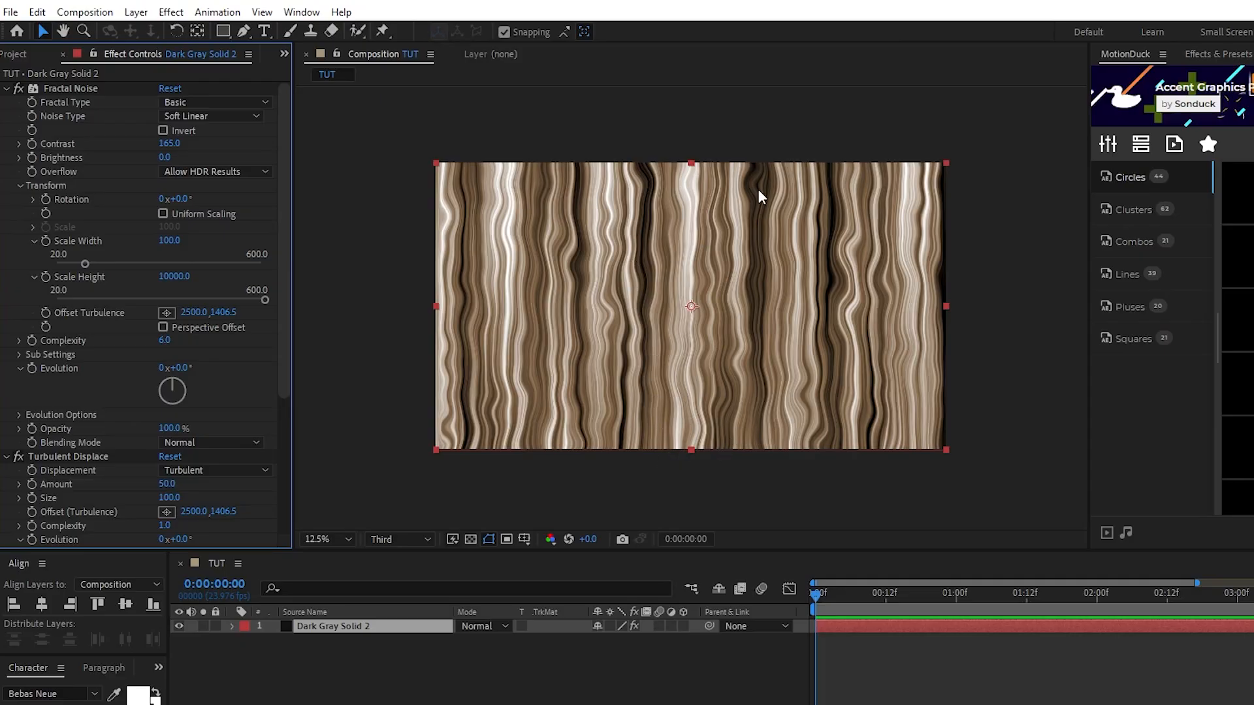
click(316, 538)
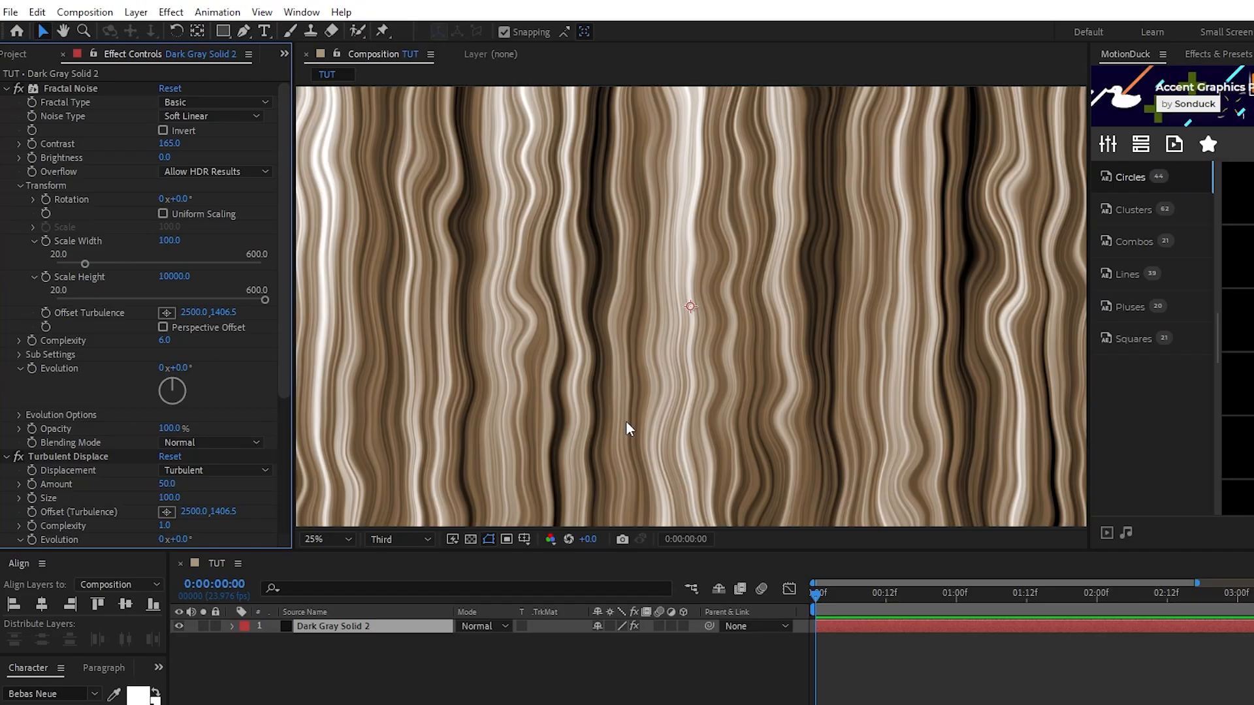
click(319, 538)
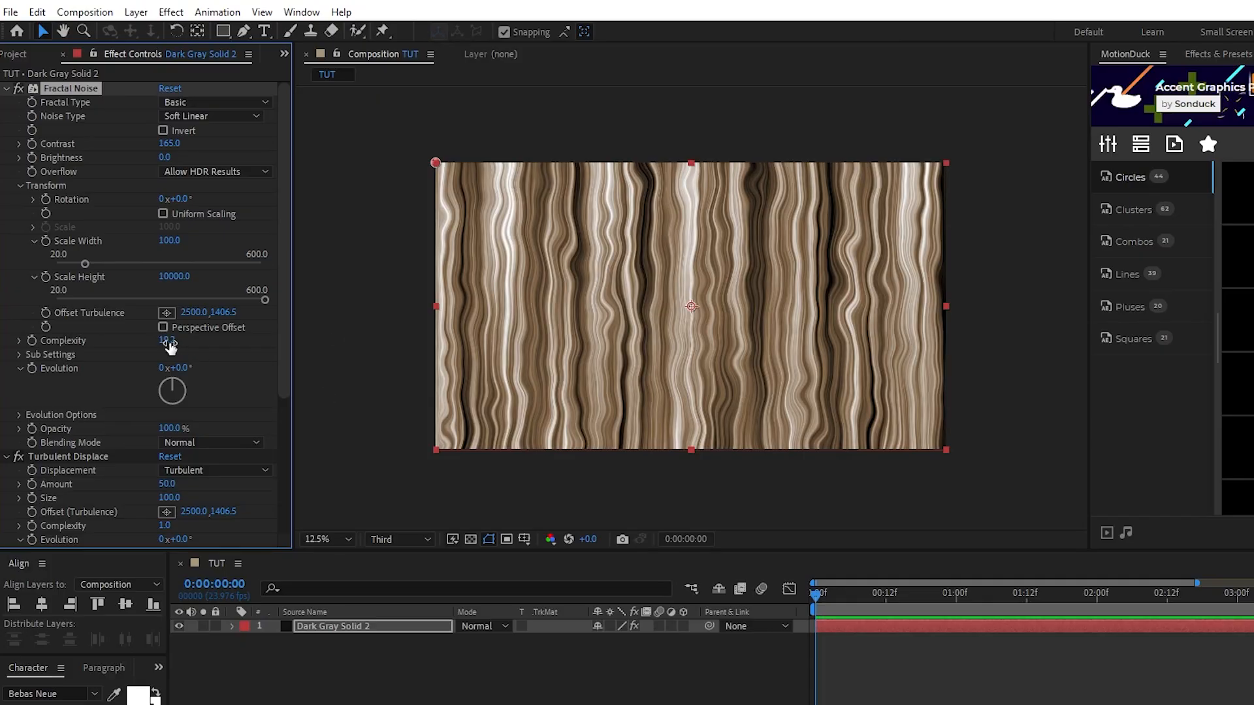
Step: Set the noise's Sub Influence to 25, Sub Scaling to 10 and Sub Rotation to 300° for crisper streaks
click(20, 354)
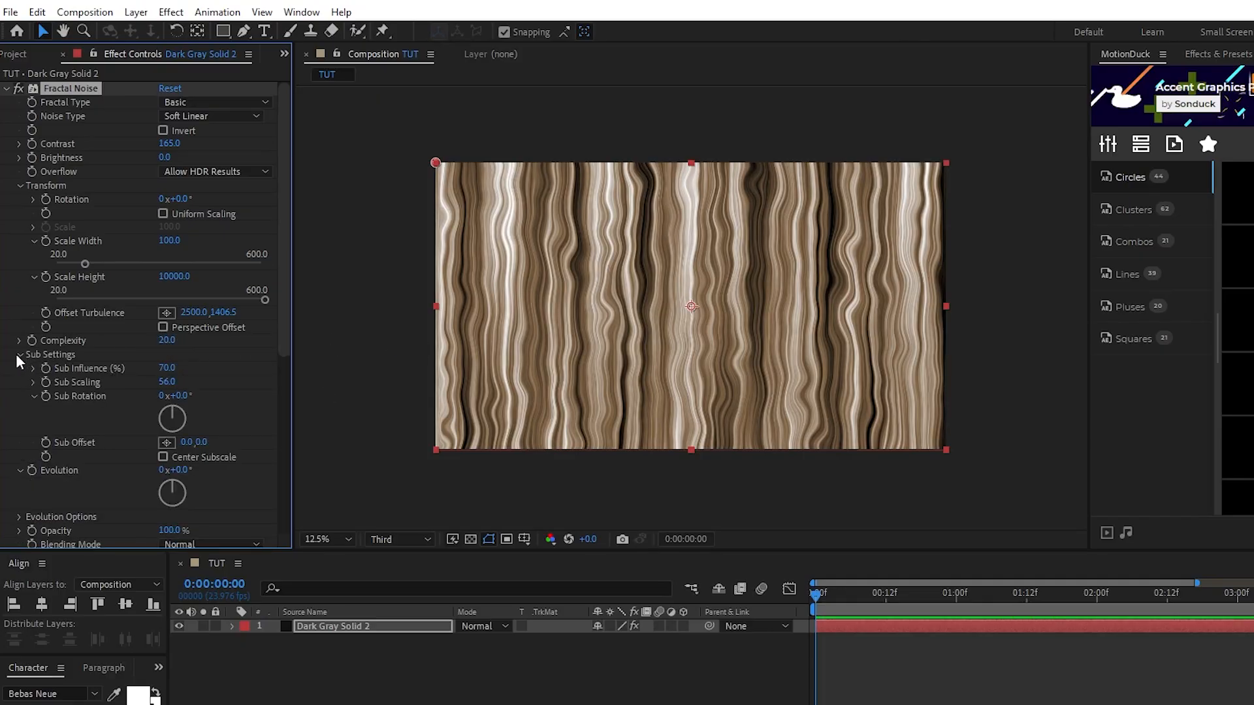
double_click(169, 368)
text(25)
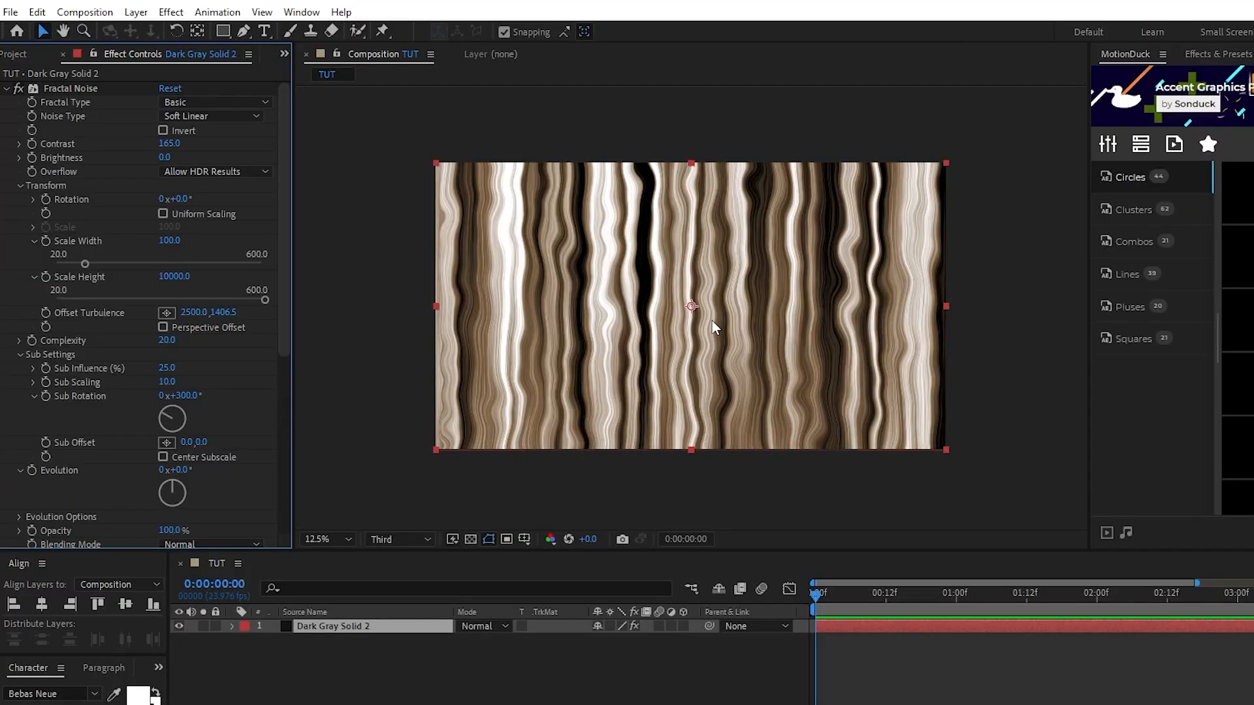
click(319, 538)
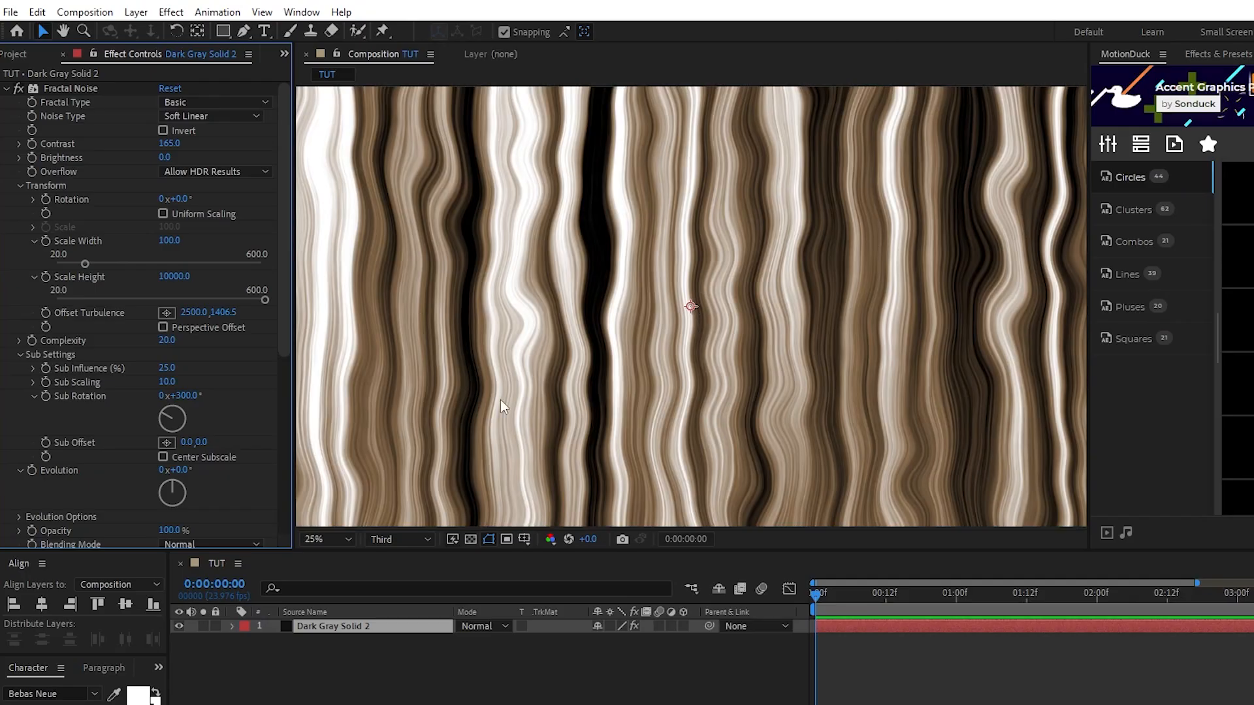
mouse_move(521, 426)
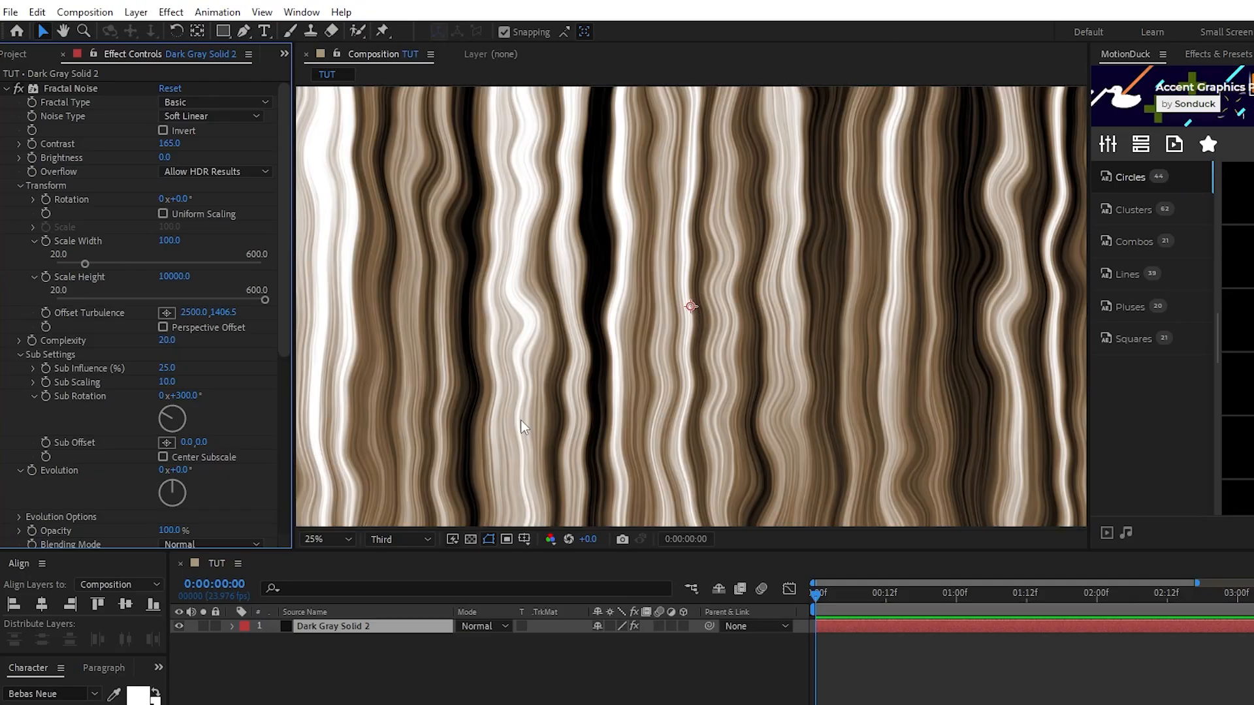
click(318, 538)
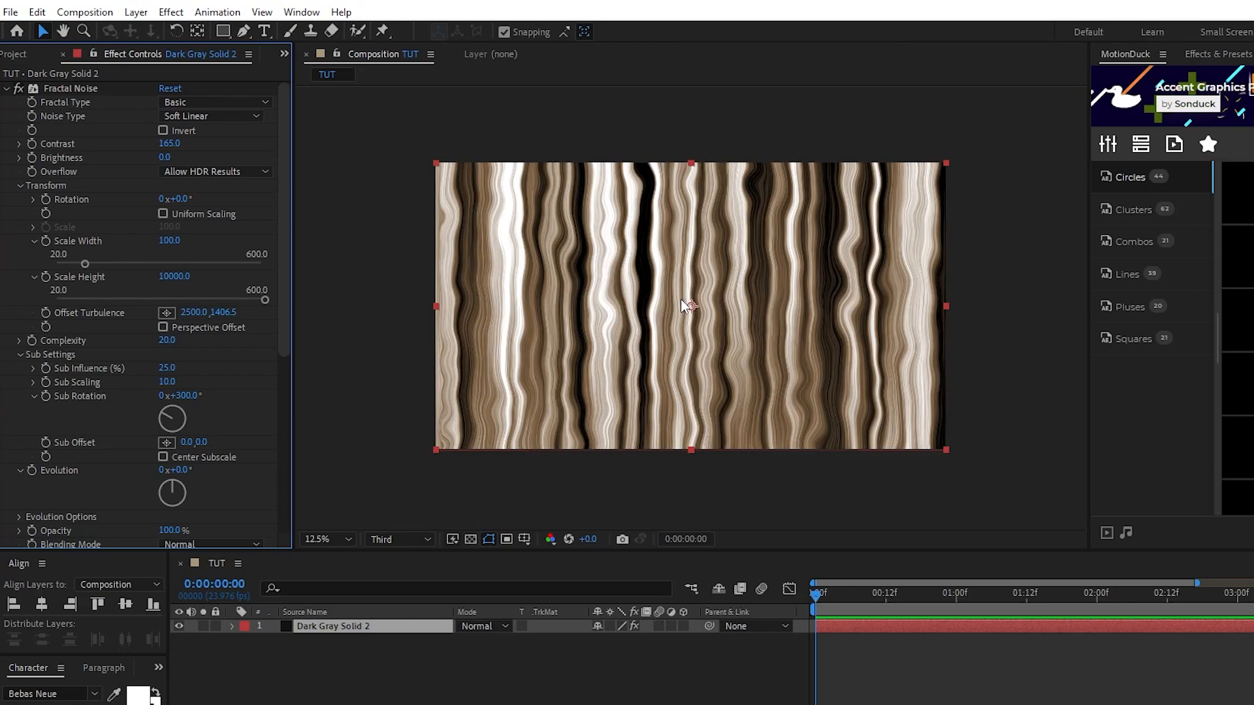
scroll(down, 3)
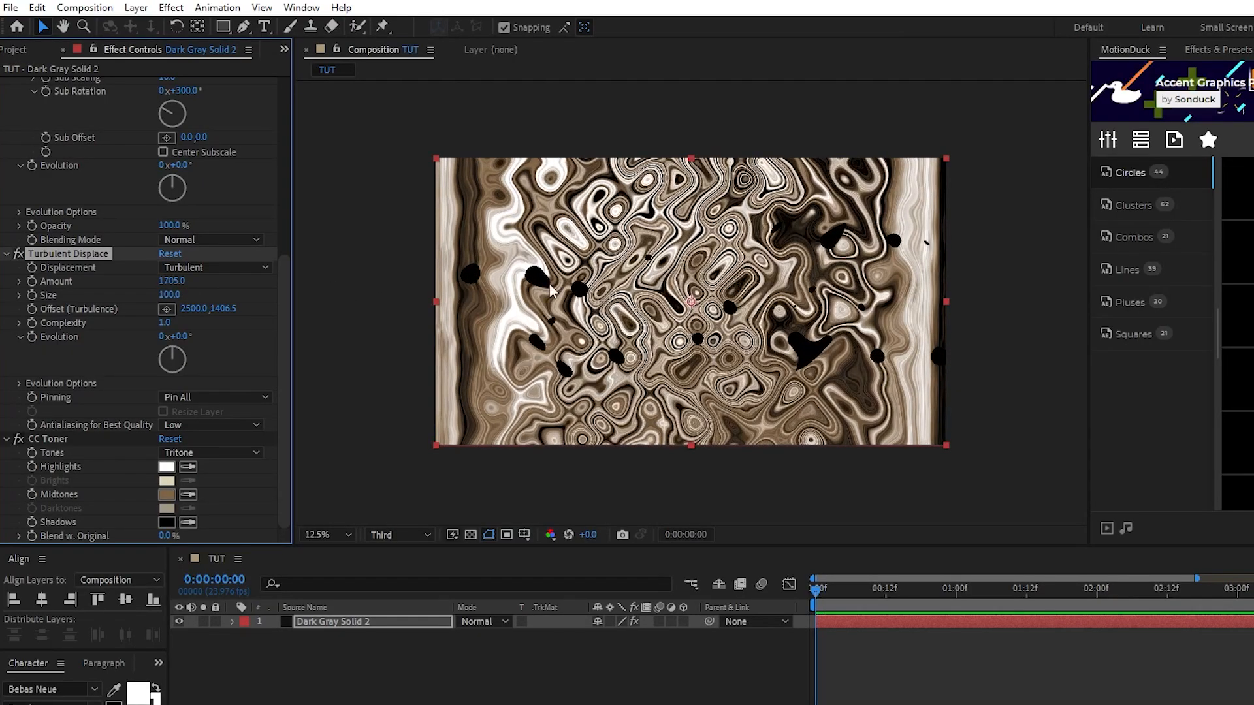
mouse_move(832, 212)
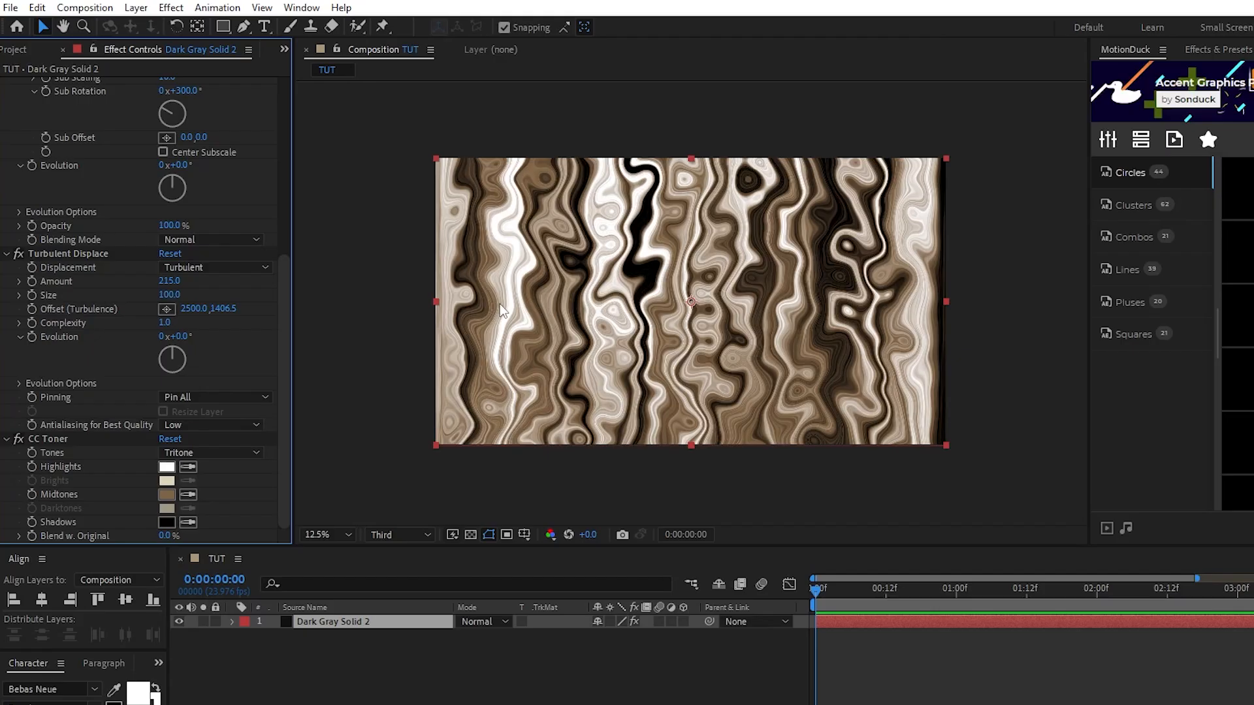
mouse_move(561, 321)
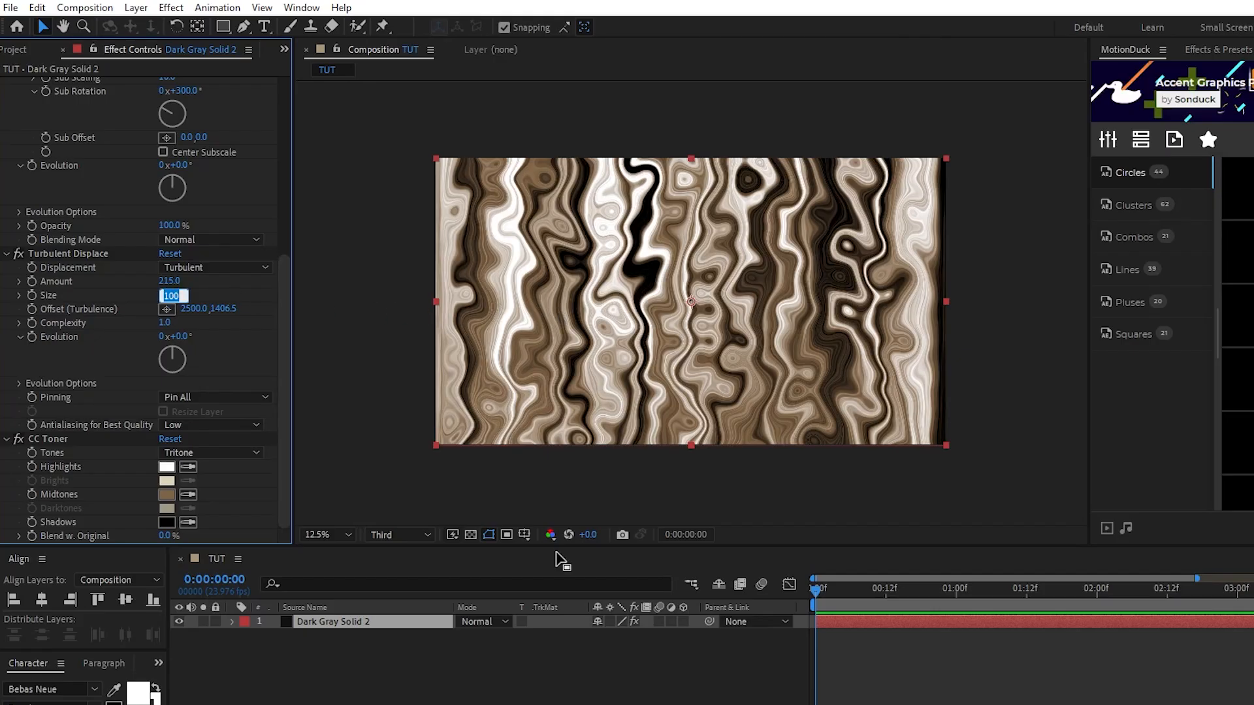
Step: Set Turbulent Displace Amount 215, Size 345 and Complexity 2.5 and inspect the swirls
text(345.0)
click(167, 322)
text(2.5)
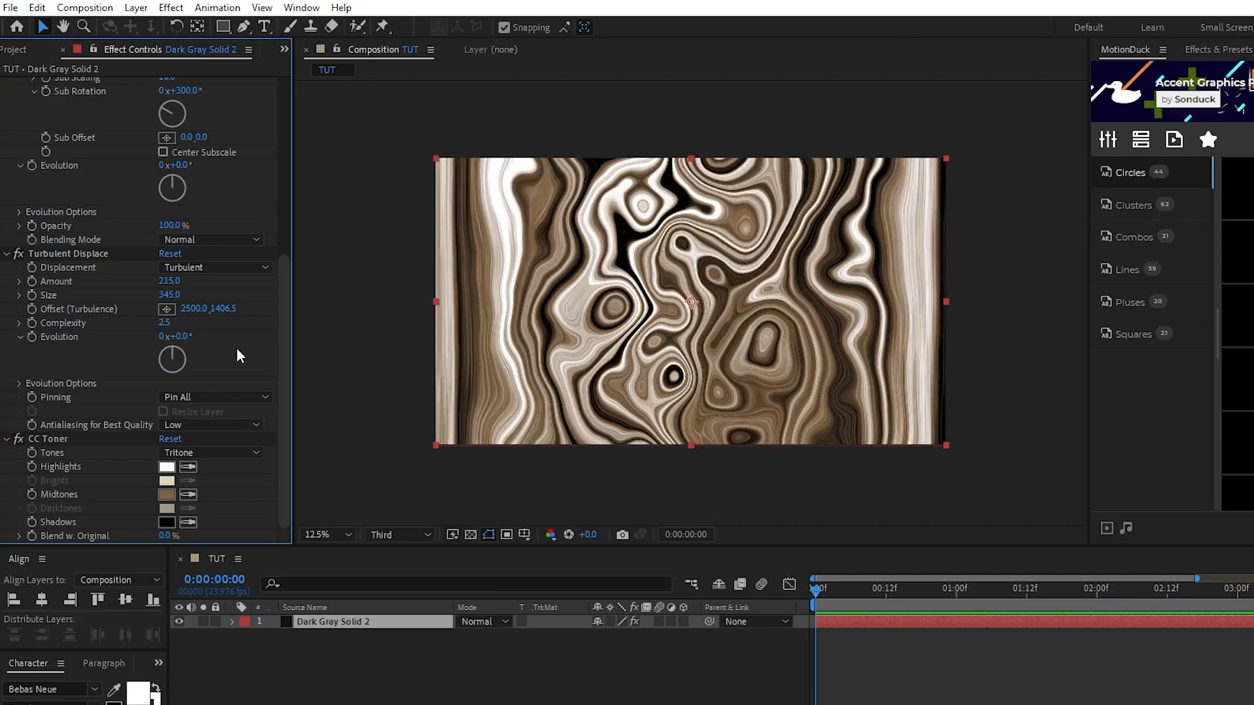
click(316, 534)
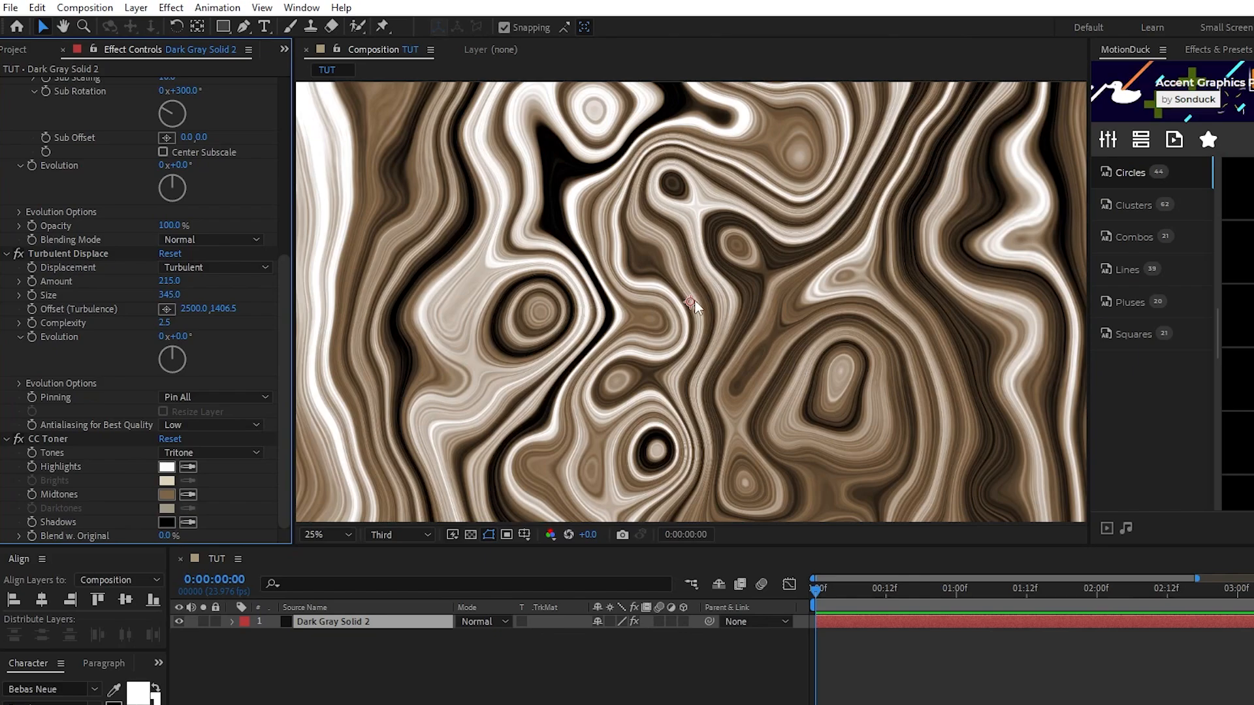
click(320, 534)
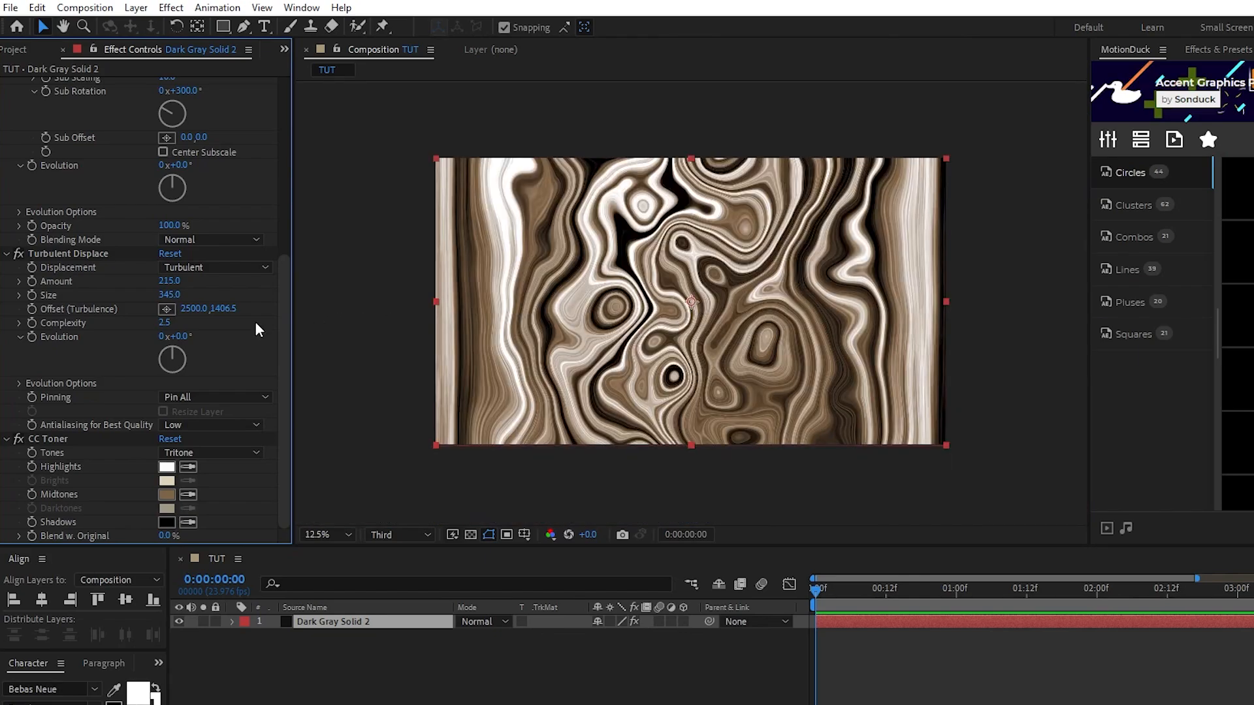
mouse_move(36, 345)
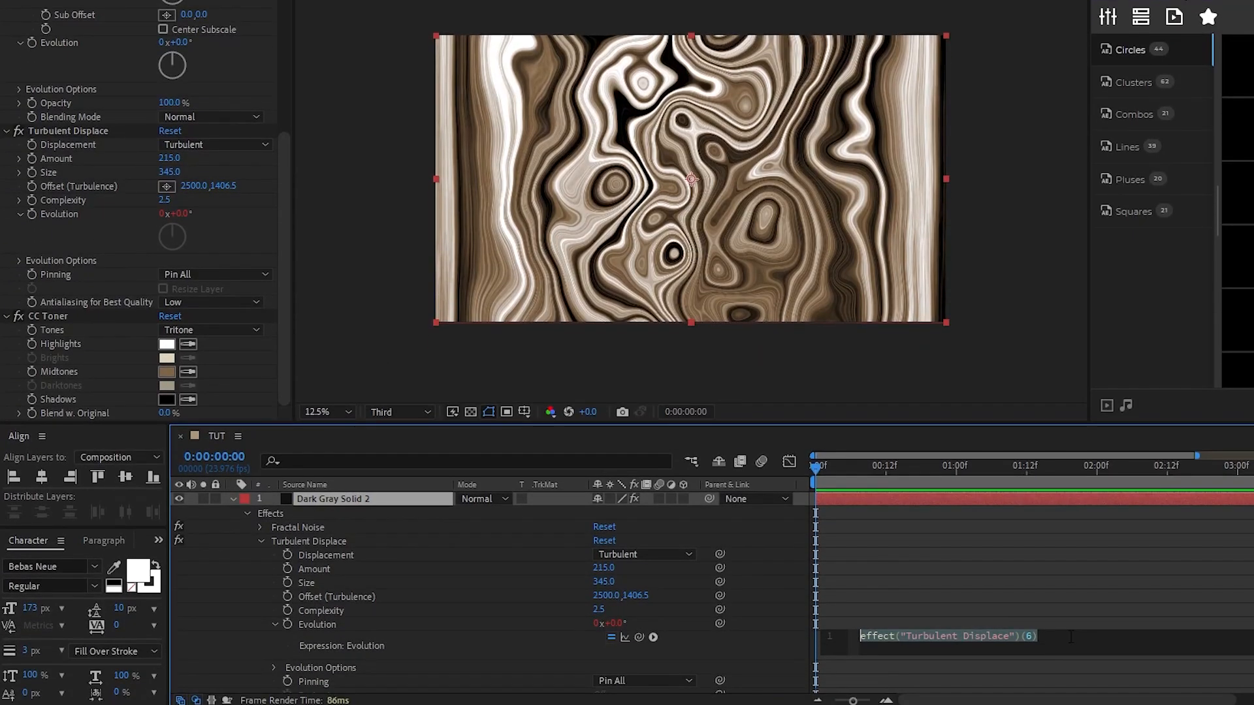
Step: Drive Turbulent Displace's Evolution with the expression time*20
text(time*20)
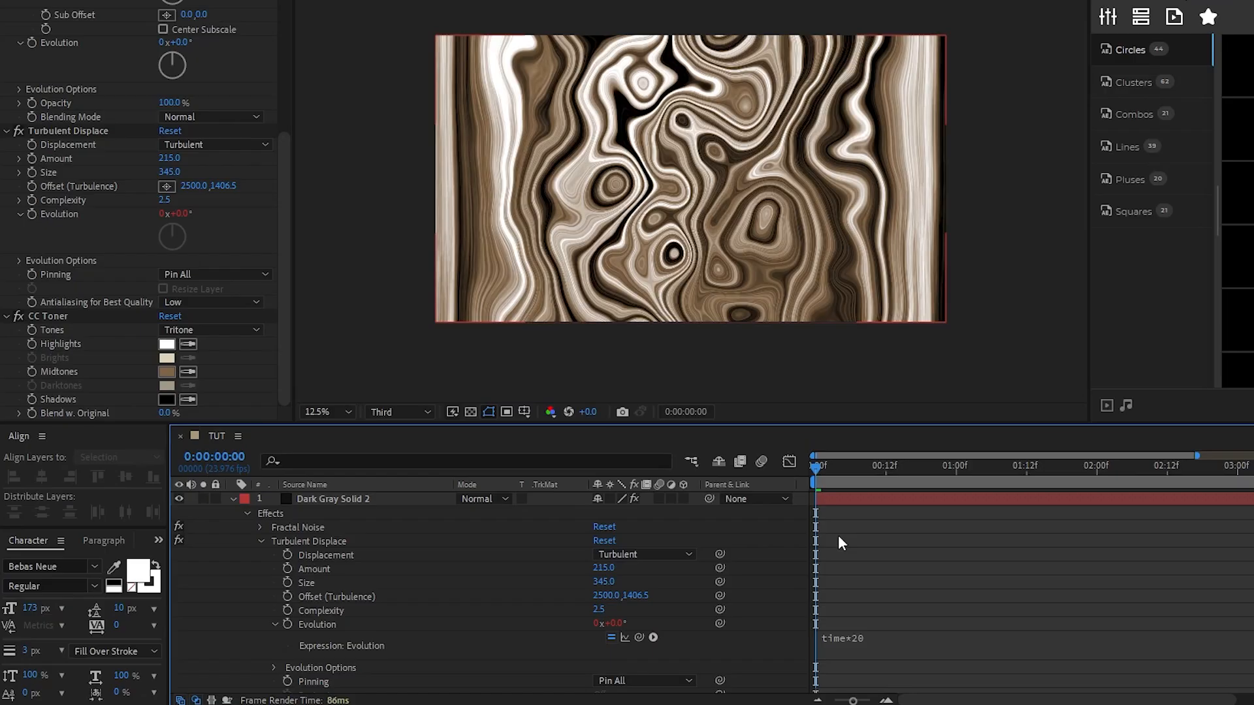
click(1133, 465)
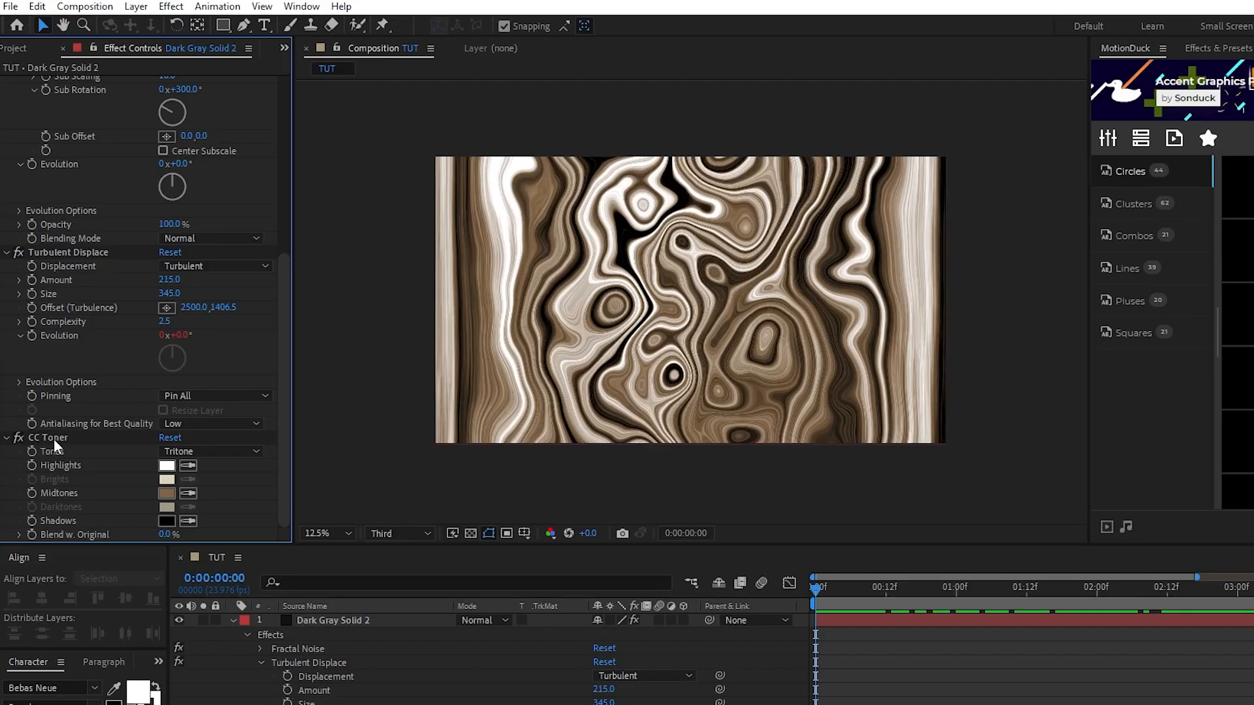
Step: Switch CC Toner to Pentone and set the Highlights colour to blue
click(212, 451)
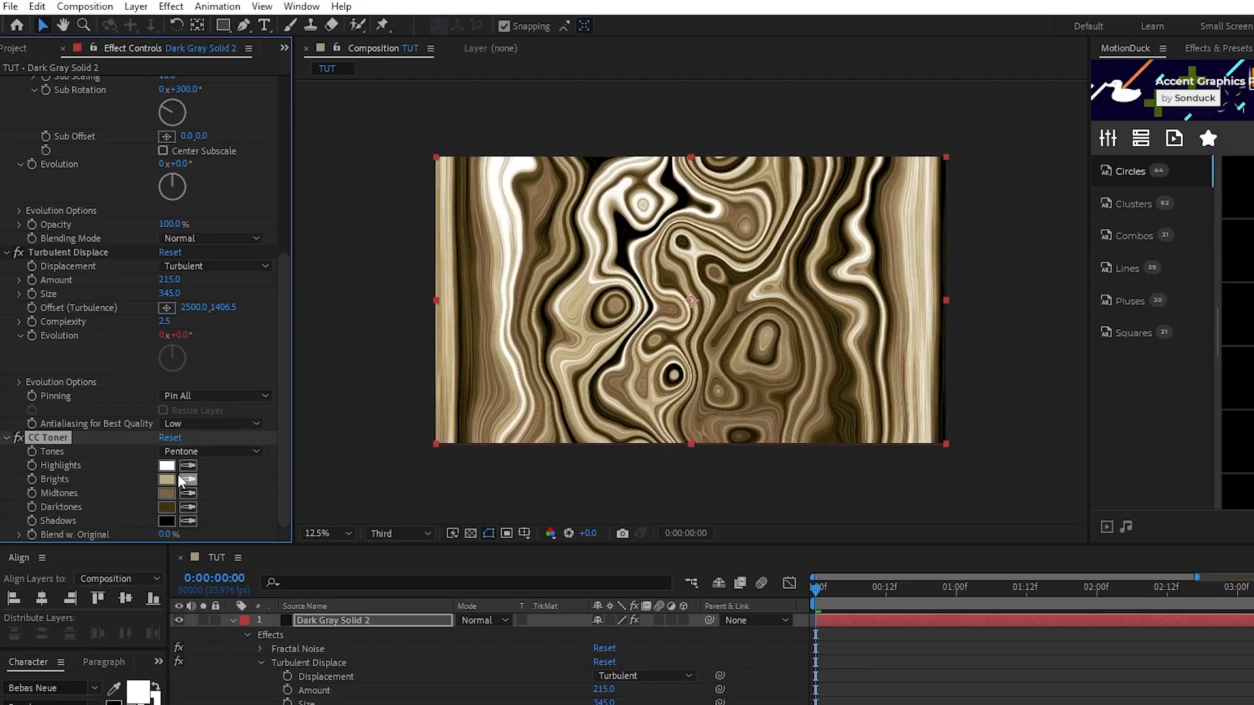
click(166, 465)
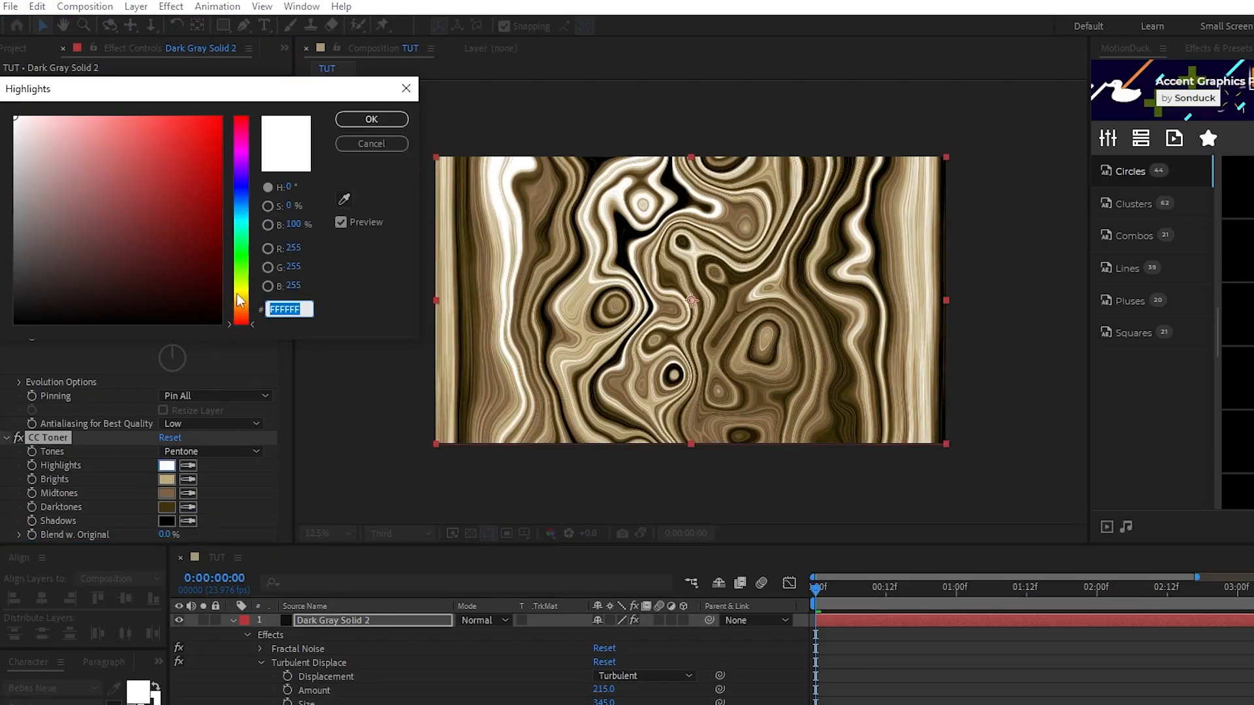
click(187, 130)
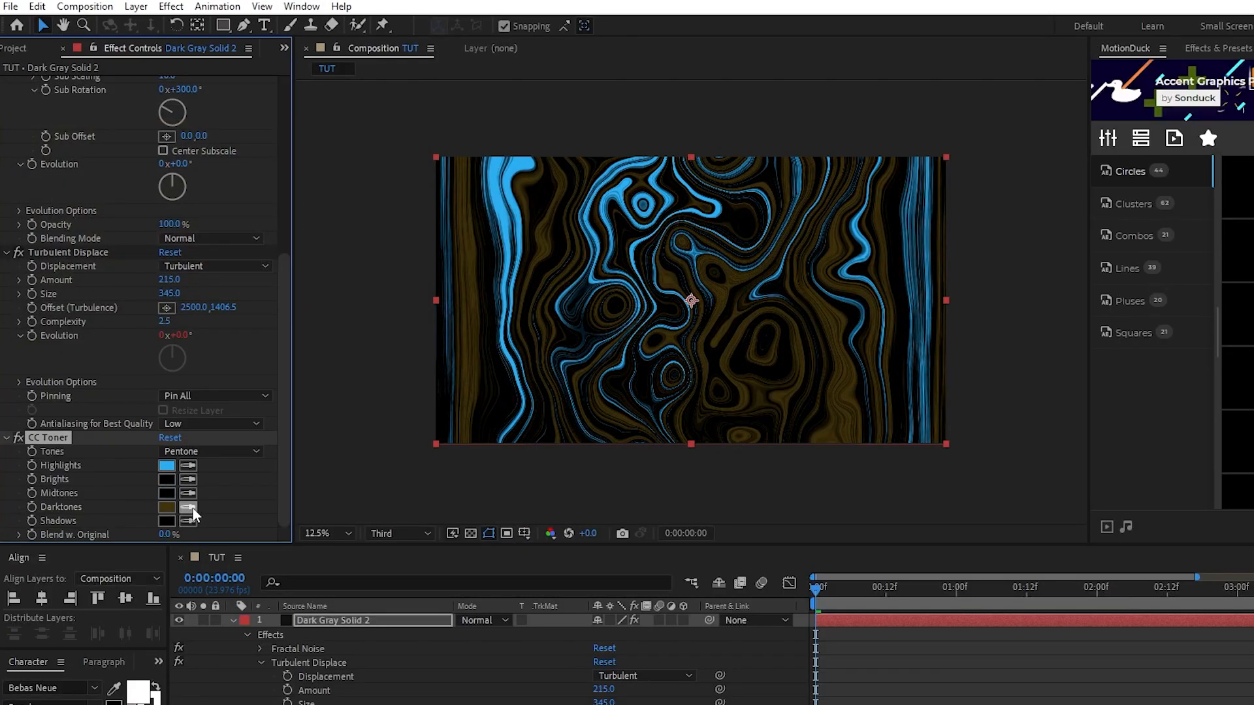
Step: Set the Darktones and Shadows to blue, leaving Brights and Midtones black
click(165, 506)
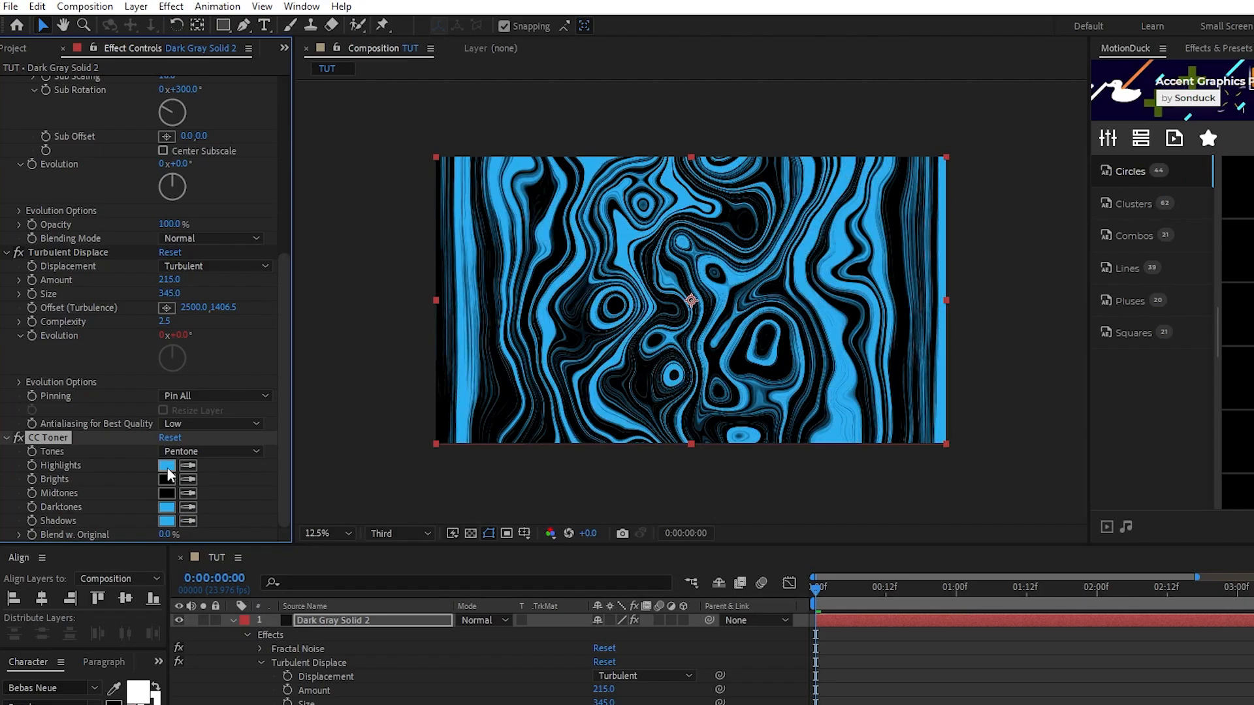
click(165, 507)
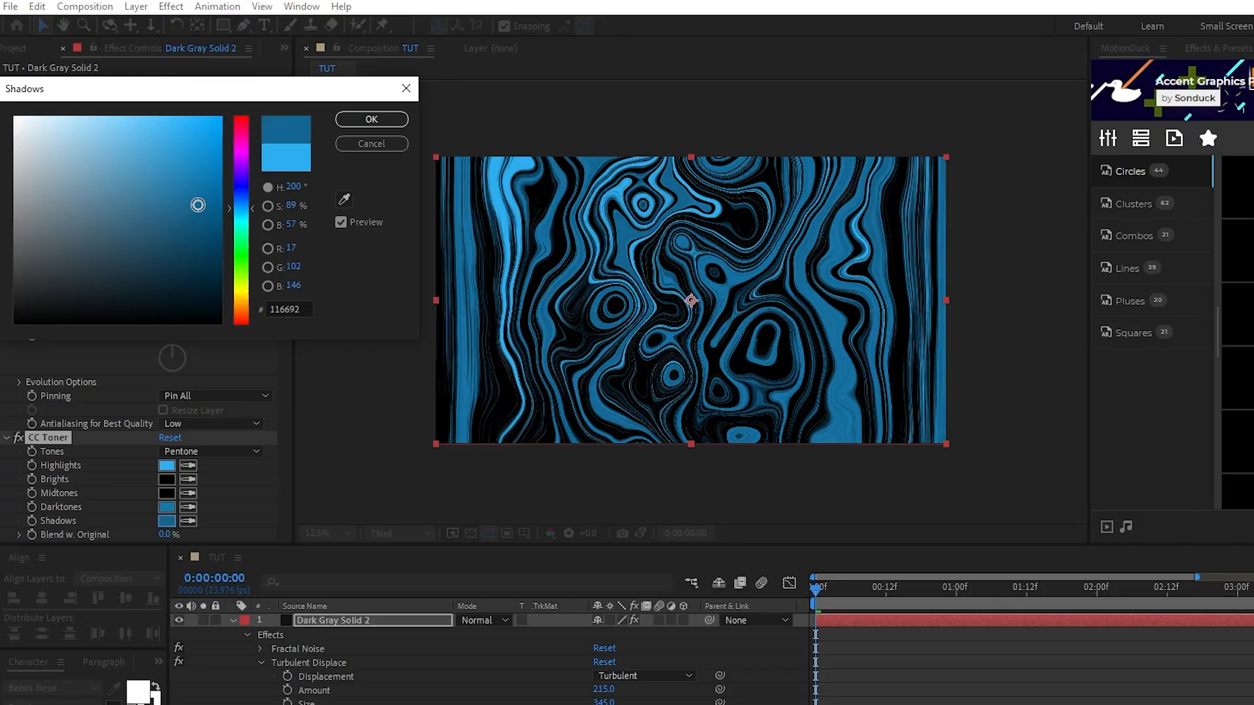
click(370, 119)
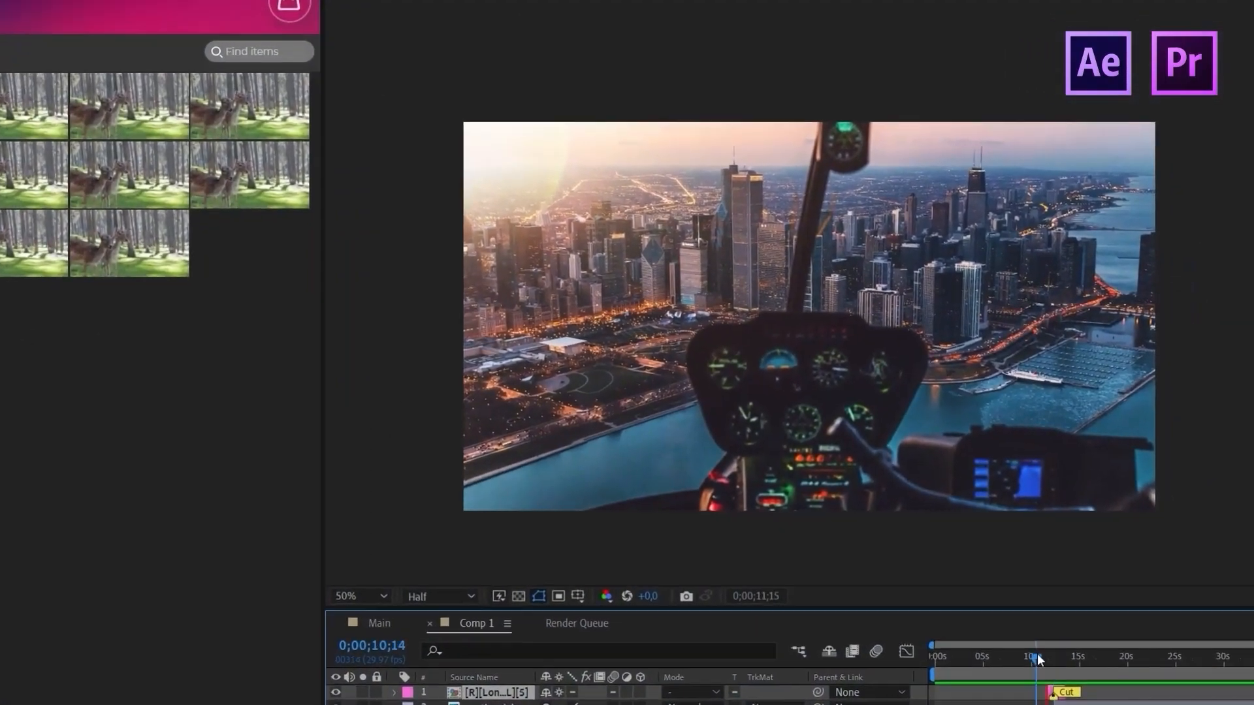
right_click(332, 622)
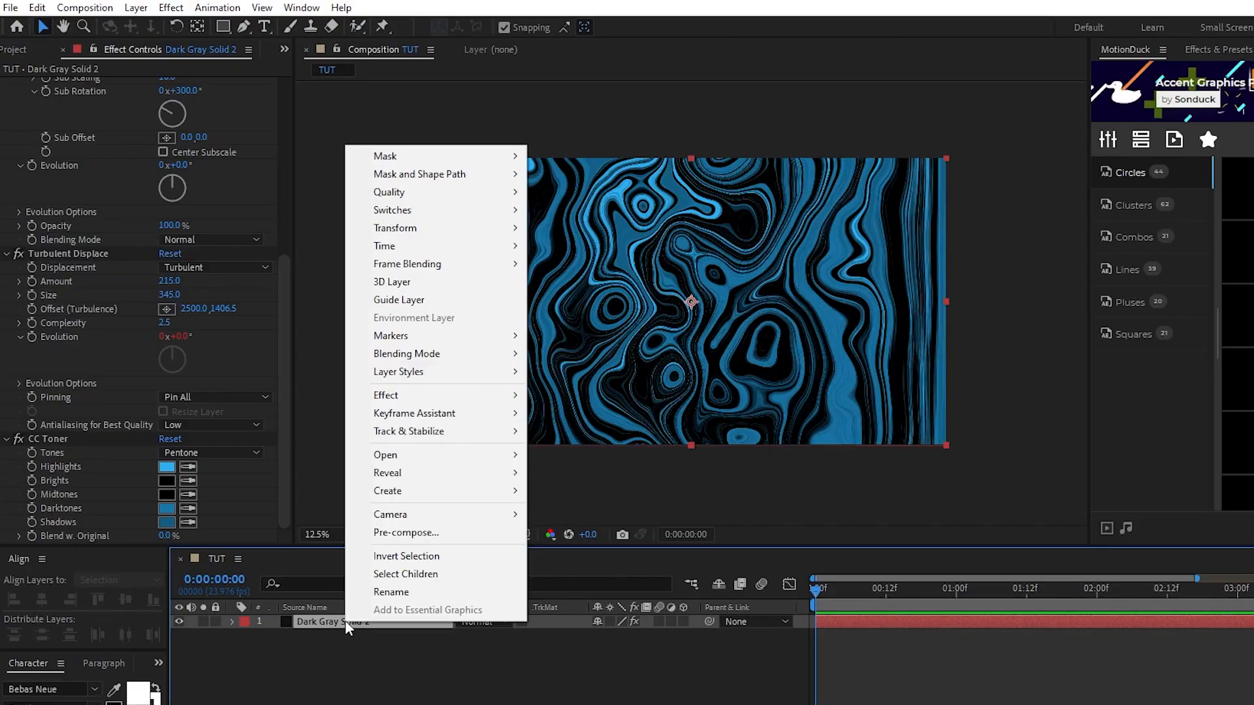
Step: Pre-compose the marble solid as FRACTAL, moving all attributes into the new composition
click(405, 533)
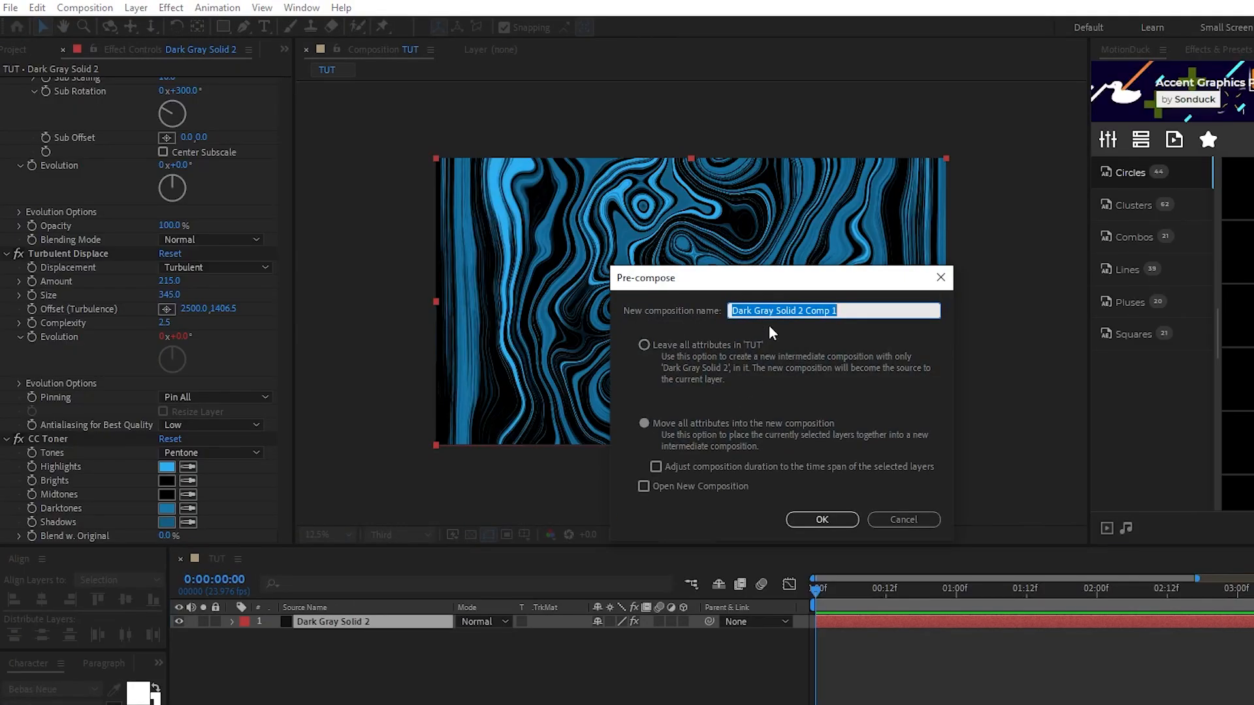
text(FRACTAL)
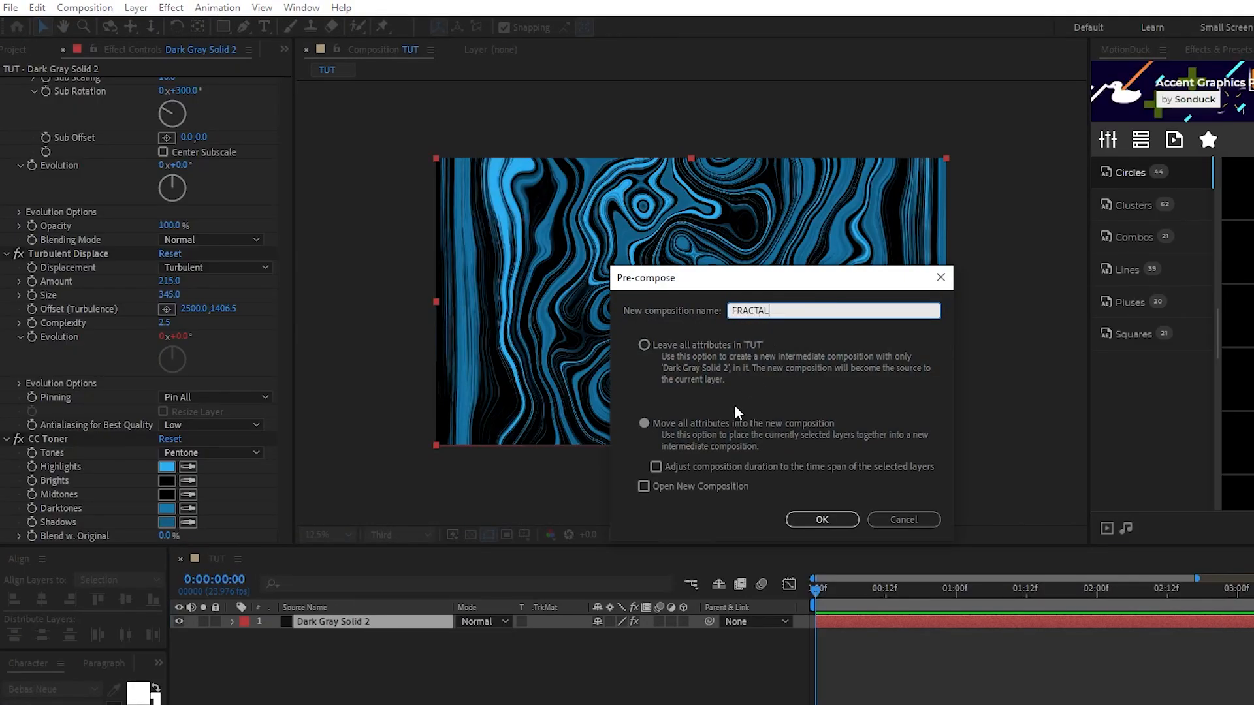
mouse_move(722, 409)
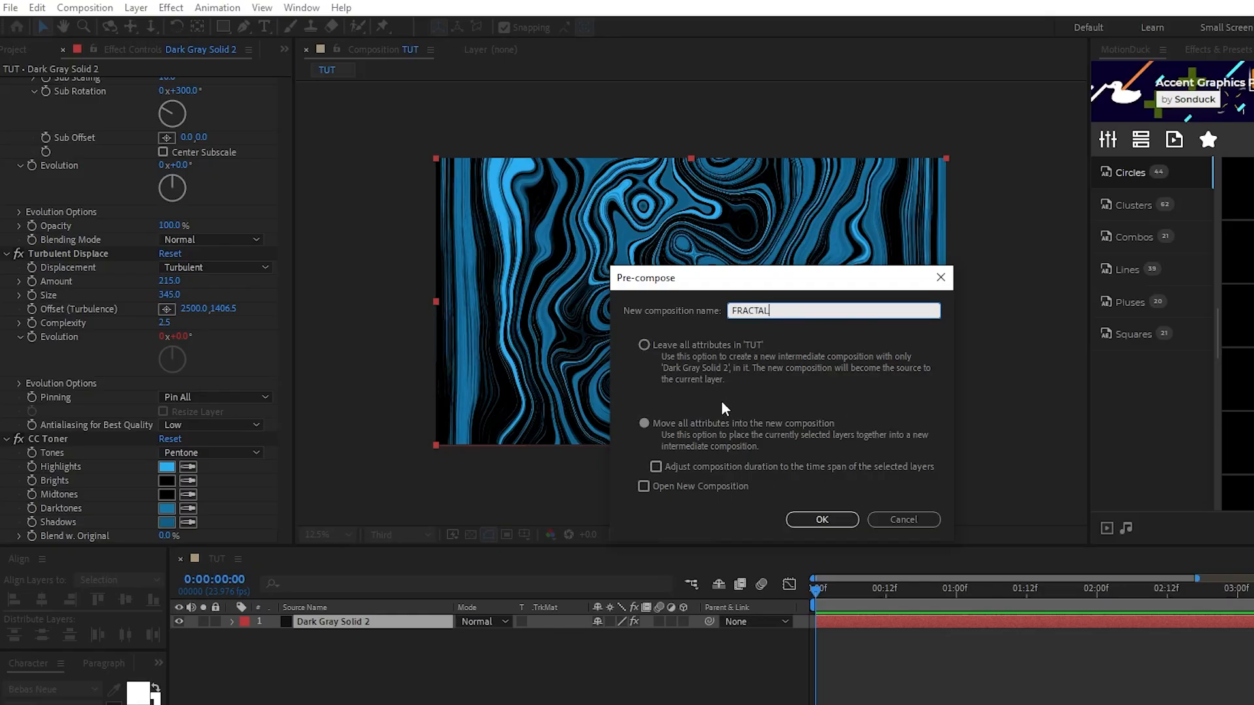
click(644, 423)
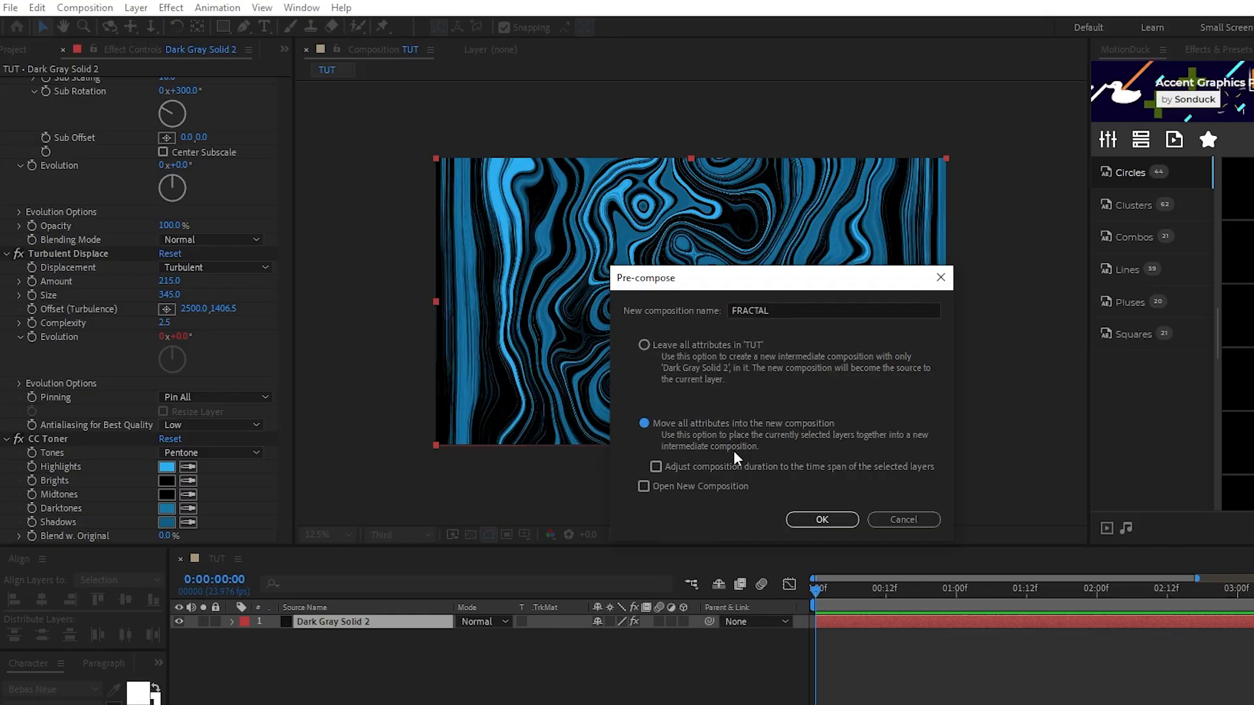
click(822, 520)
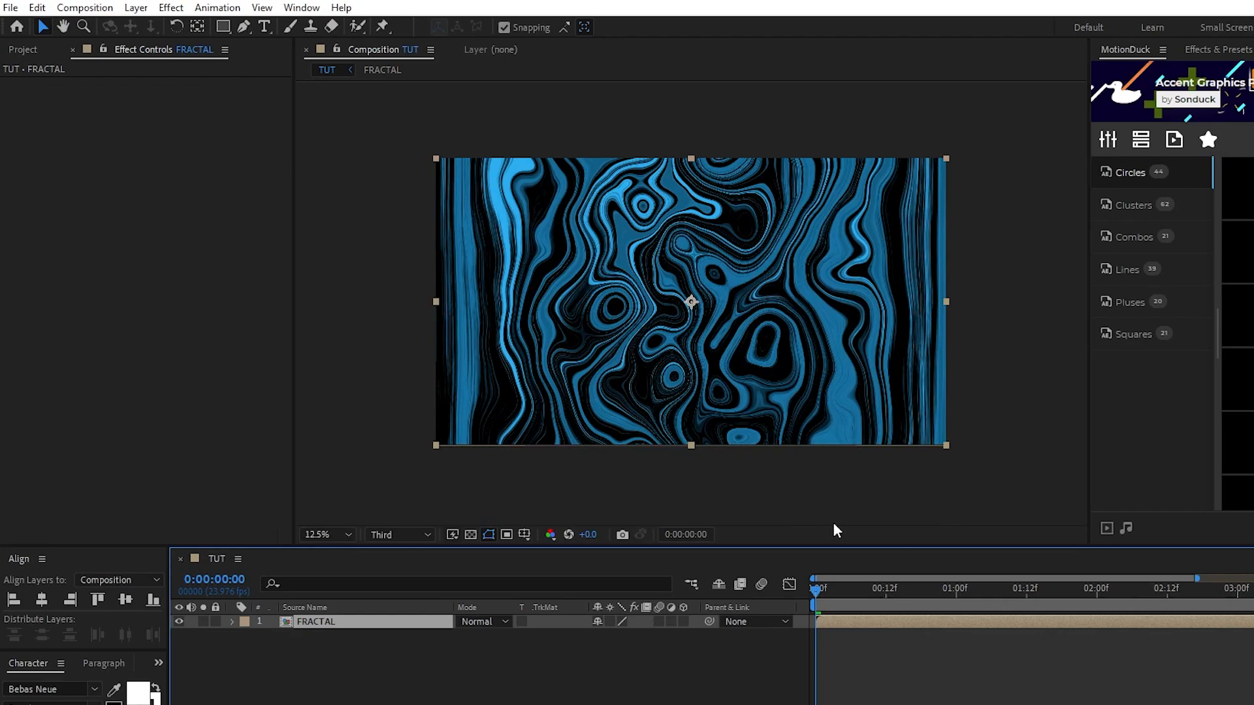
Step: Set the TUT composition back to 1920 × 1080
click(85, 7)
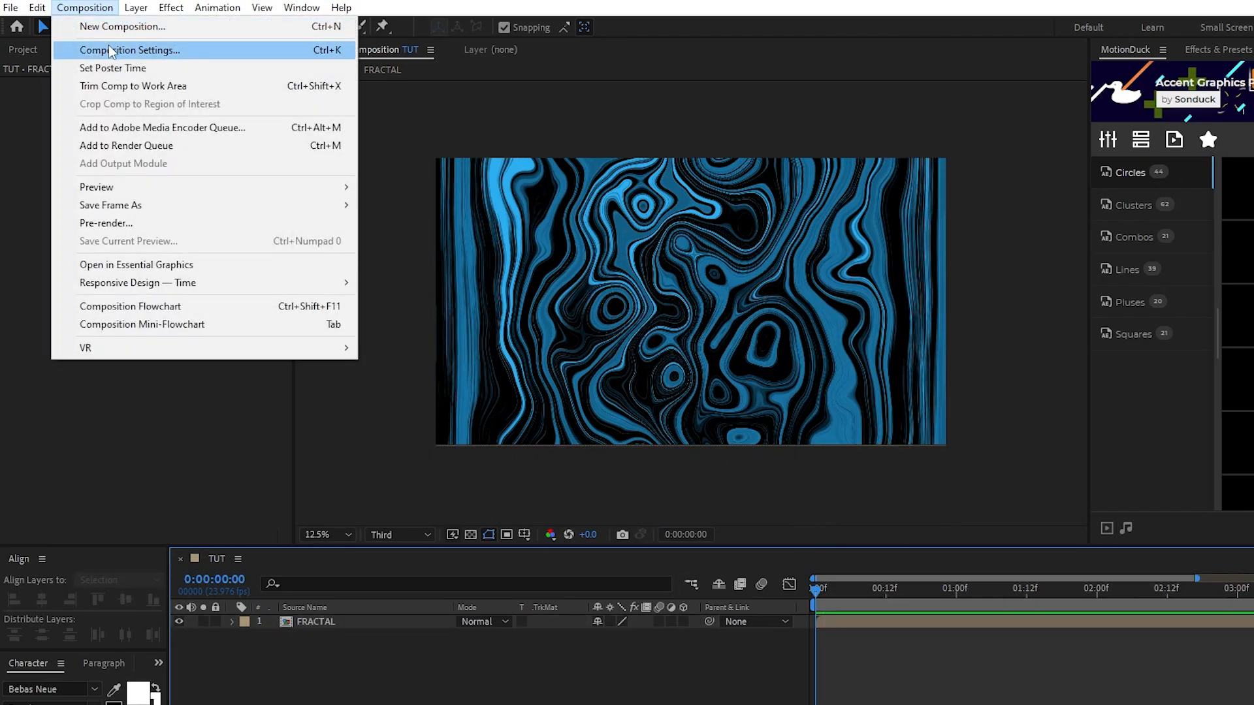
click(130, 50)
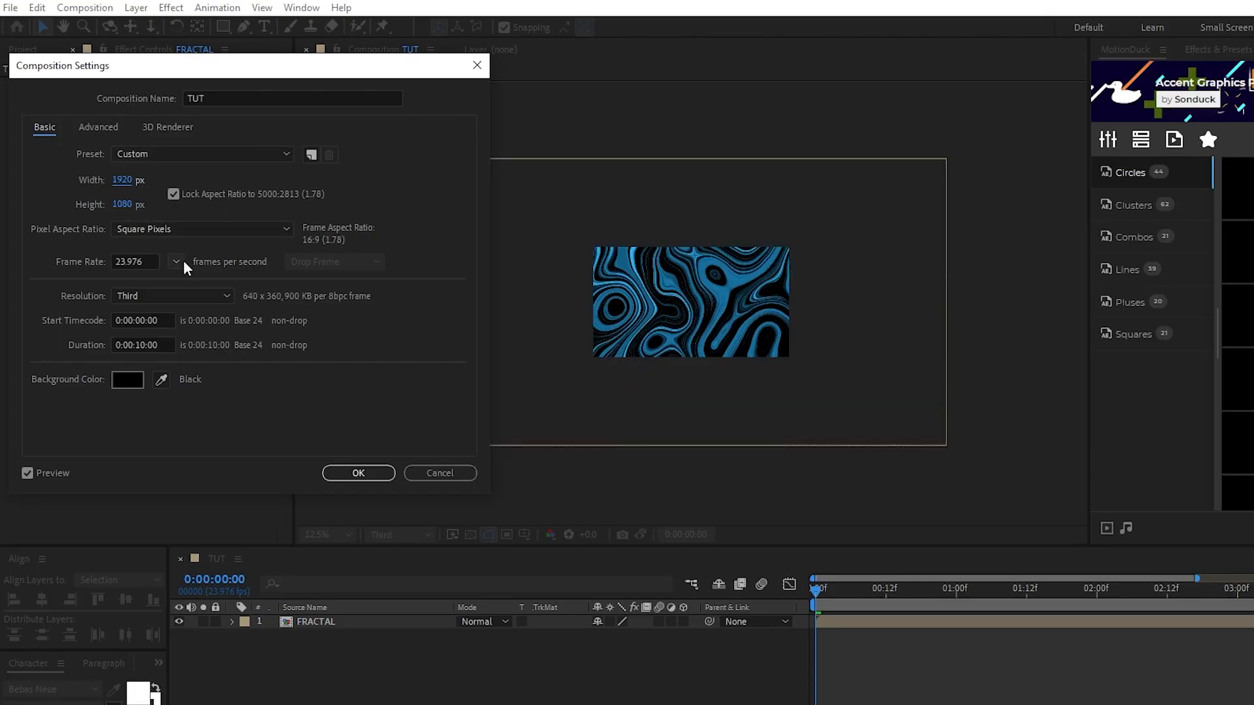
click(358, 473)
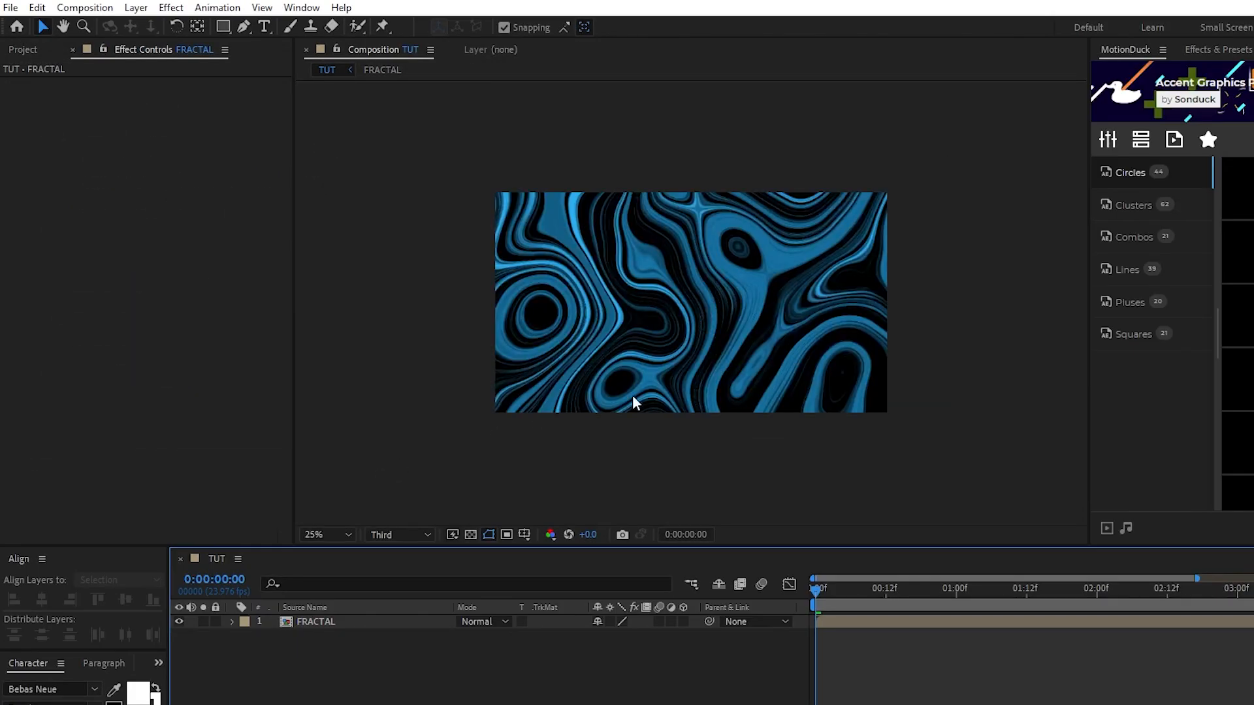
Step: Scale the FRACTAL layer to 54% so it still overfills the frame
click(317, 622)
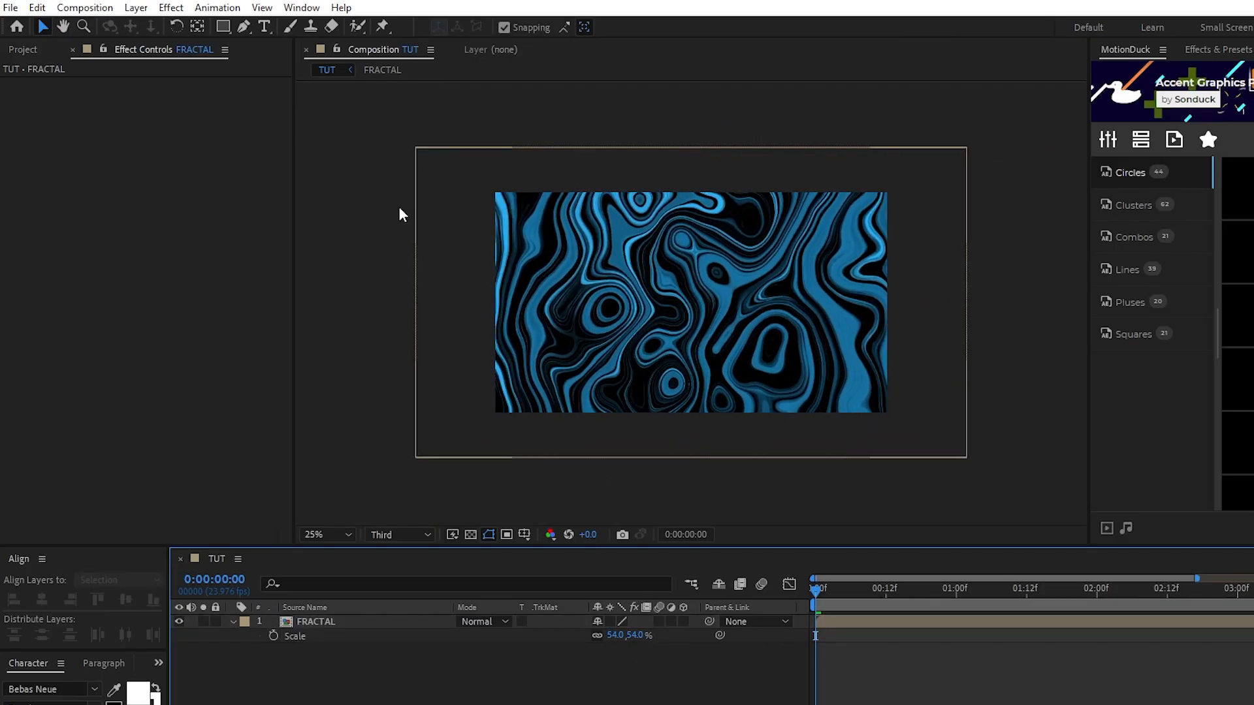
mouse_move(931, 433)
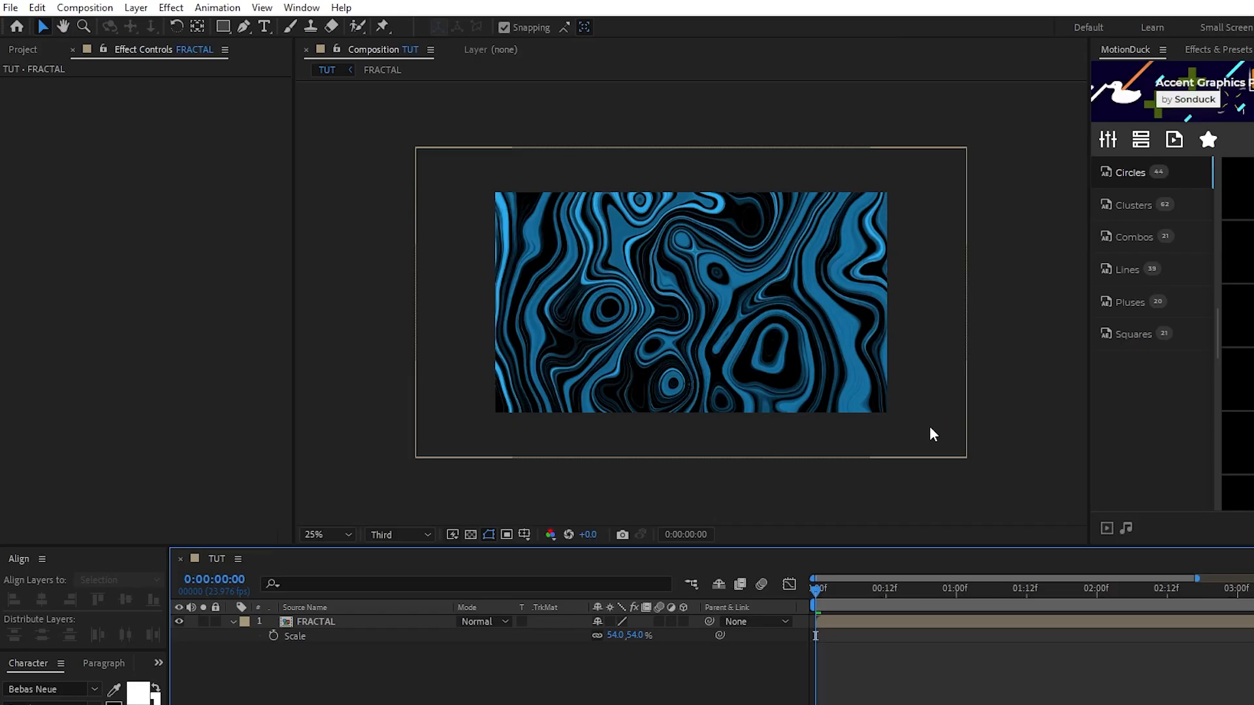
click(316, 622)
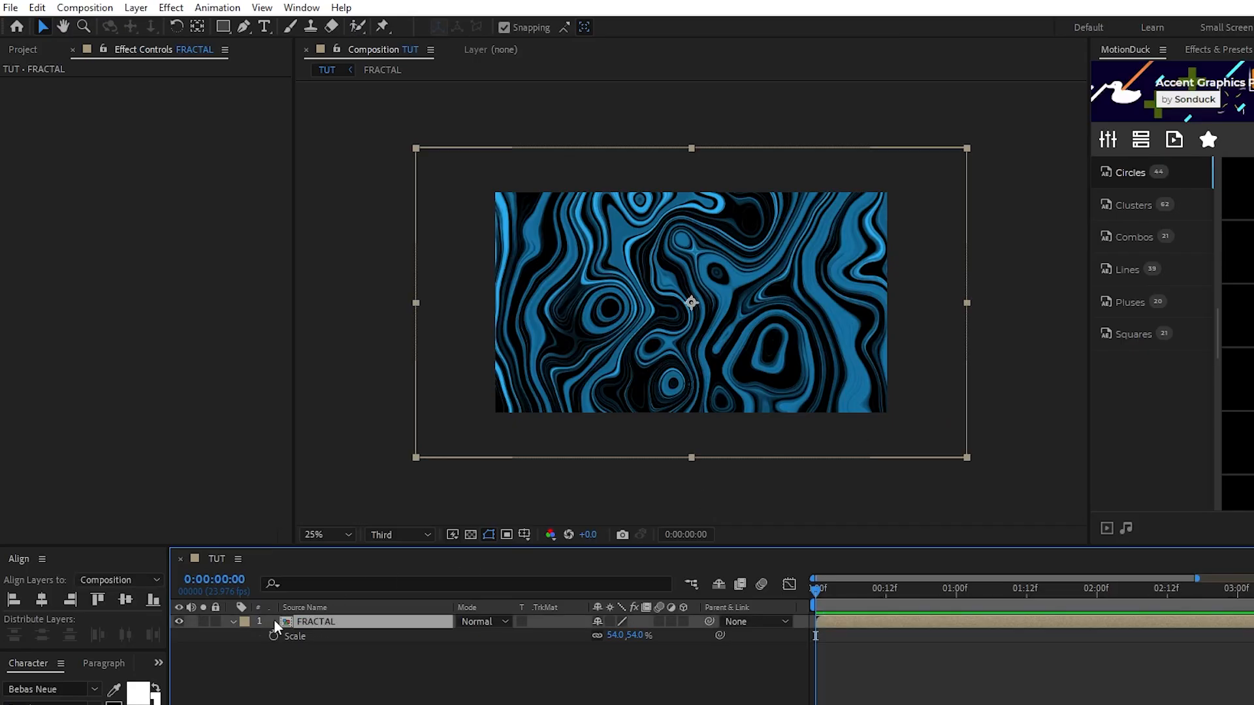
click(170, 8)
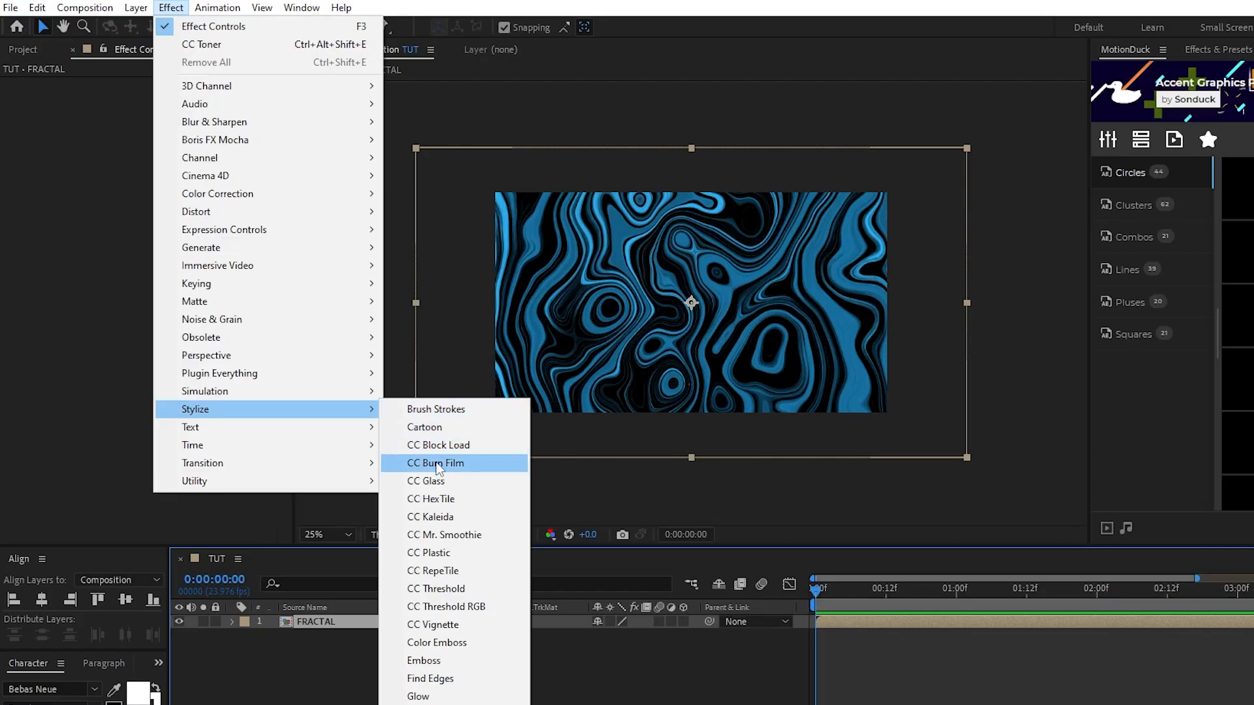
Step: Apply CC Glass and Optics Compensation to the FRACTAL layer
click(425, 481)
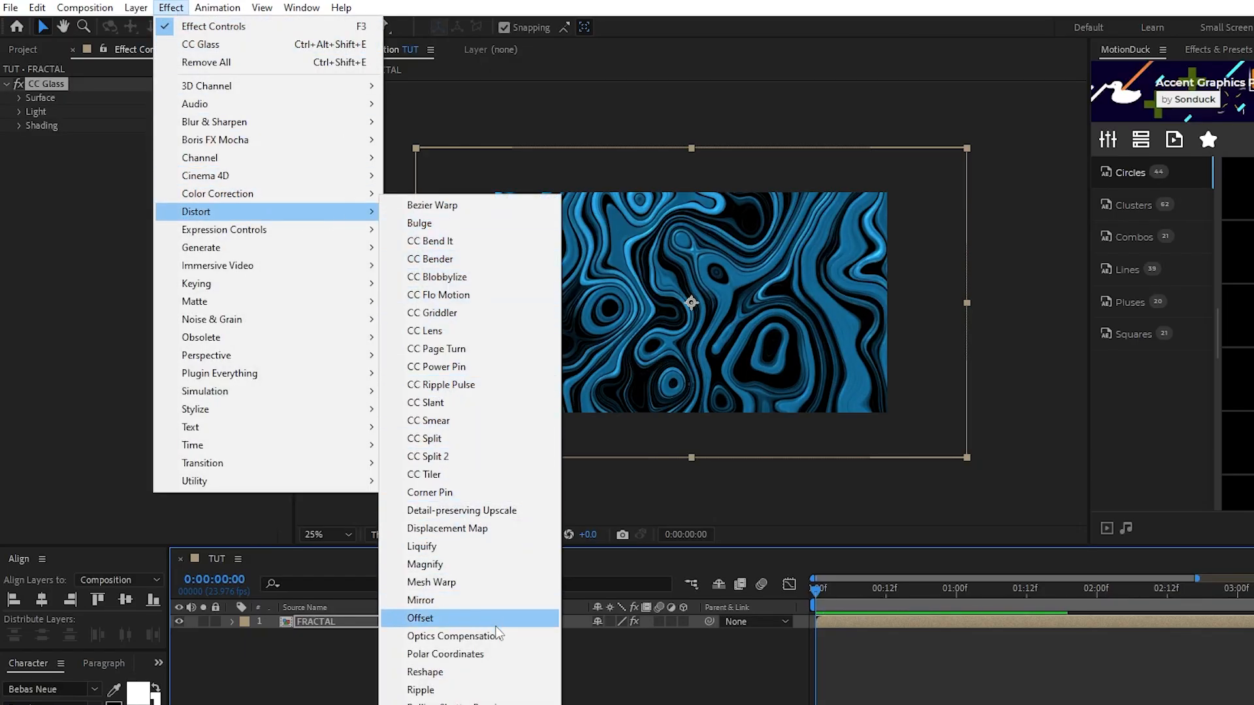
click(453, 636)
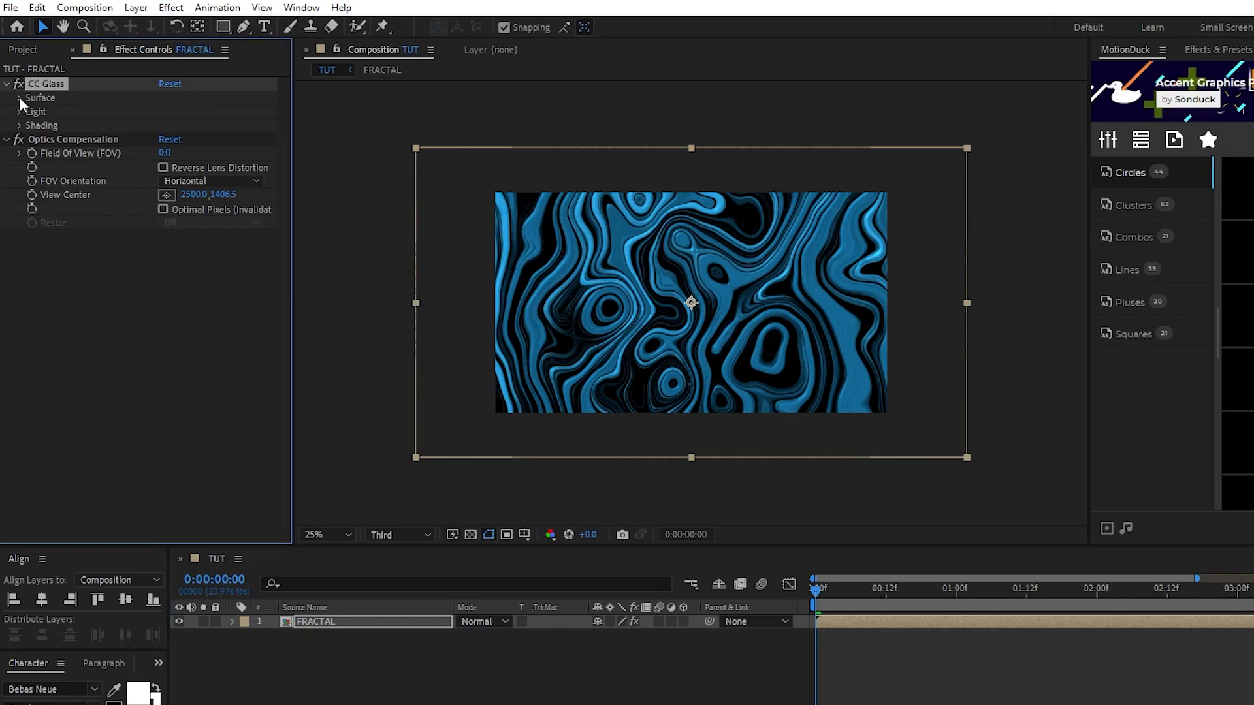
Step: Set the glass bump map to luminance with Softness 80, Height 100 and Displacement 20
click(20, 97)
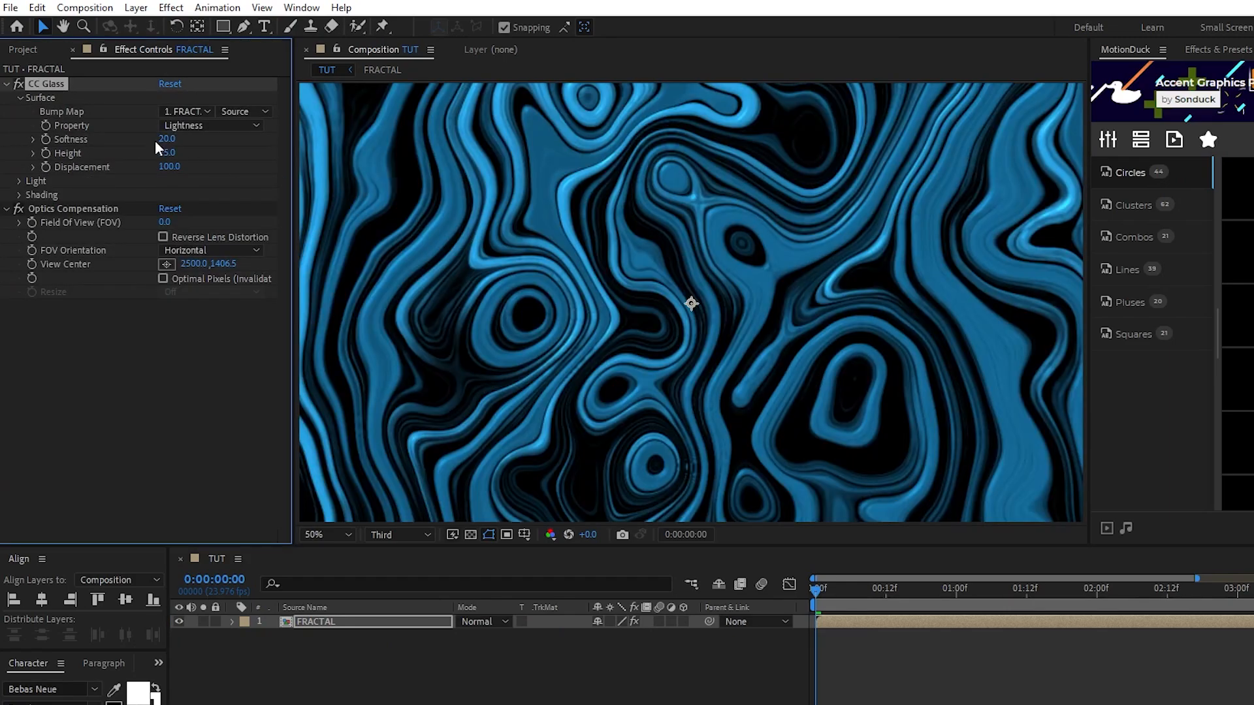
click(212, 125)
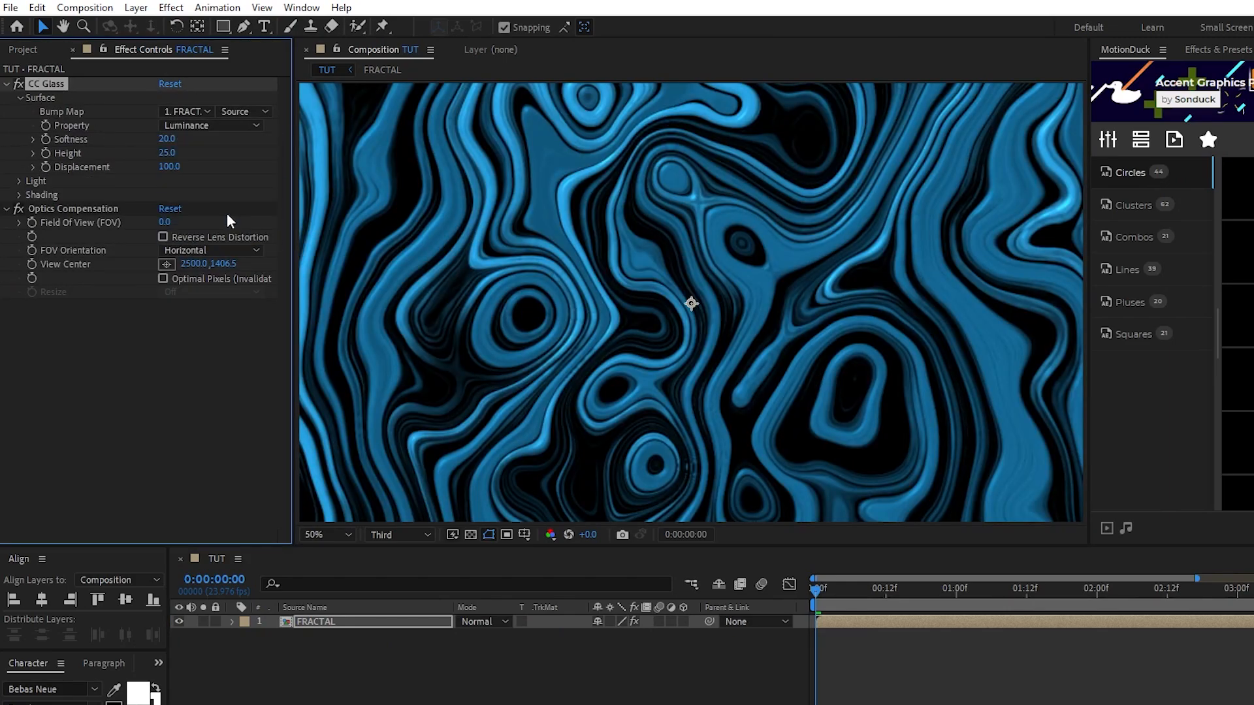
drag(167, 138, 241, 139)
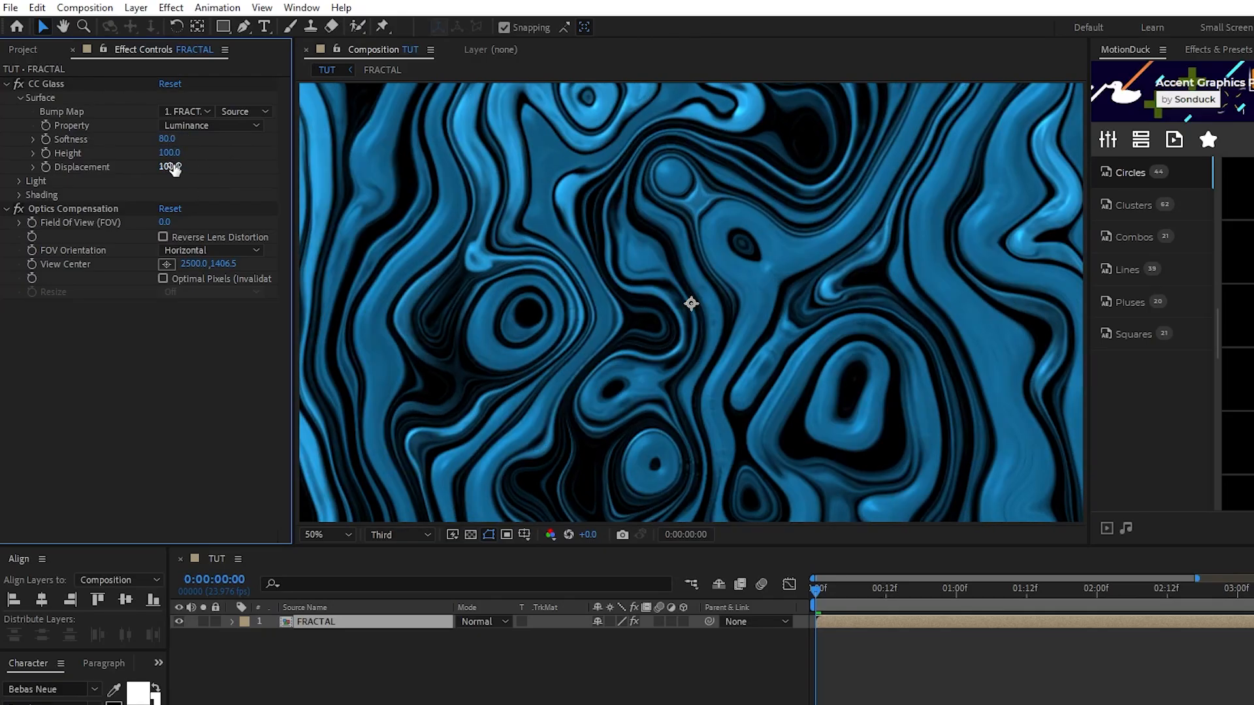
drag(168, 165, 104, 166)
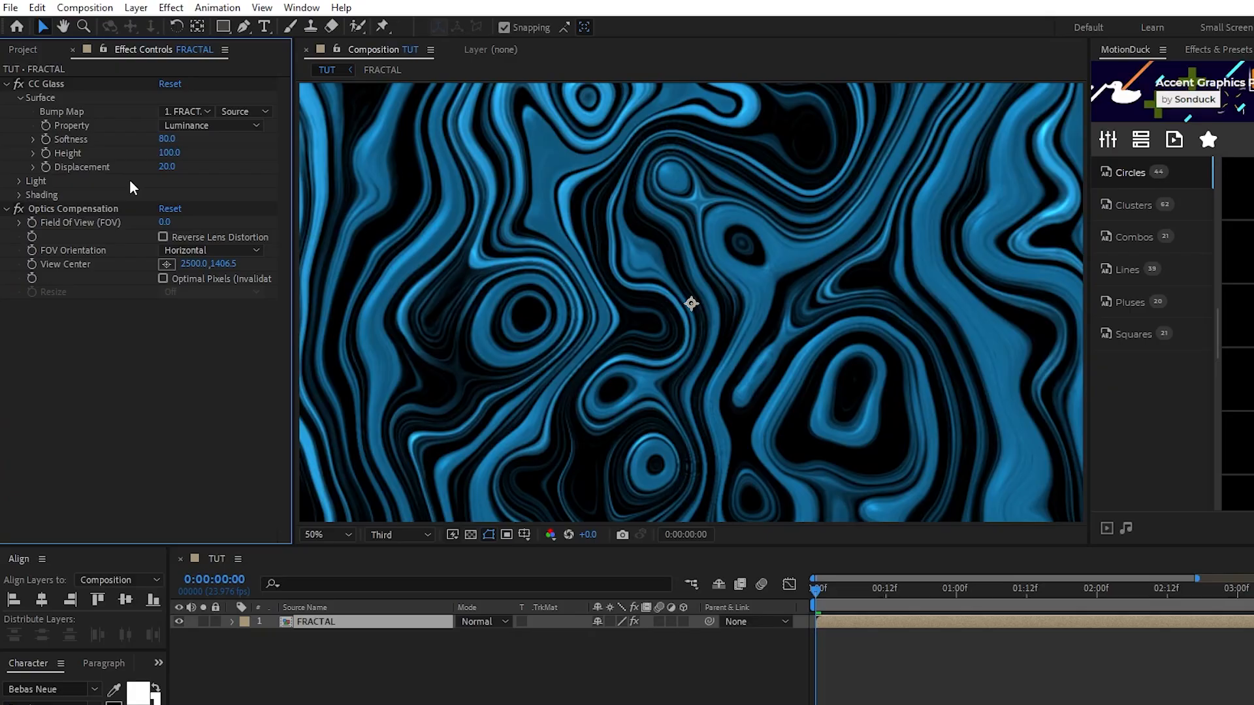
Step: Give CC Glass a 150-intensity point light and reverse Optics Compensation's 85 FOV lens distortion
click(19, 180)
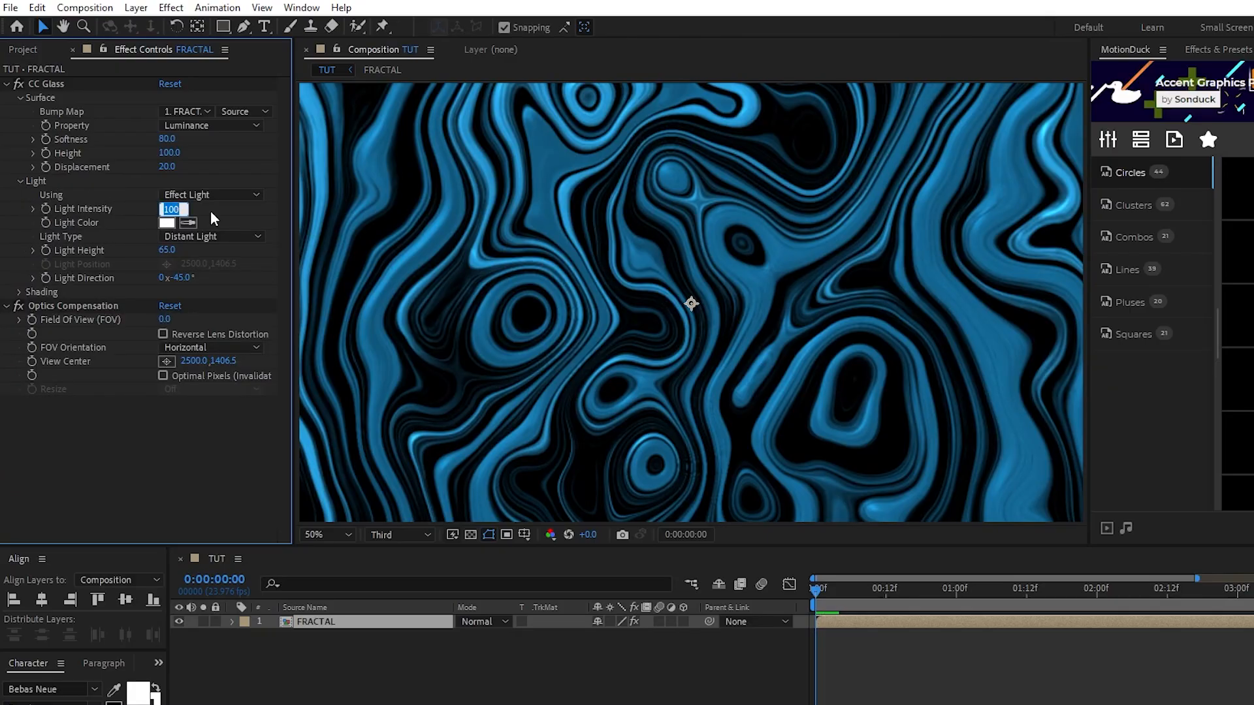
text(150.)
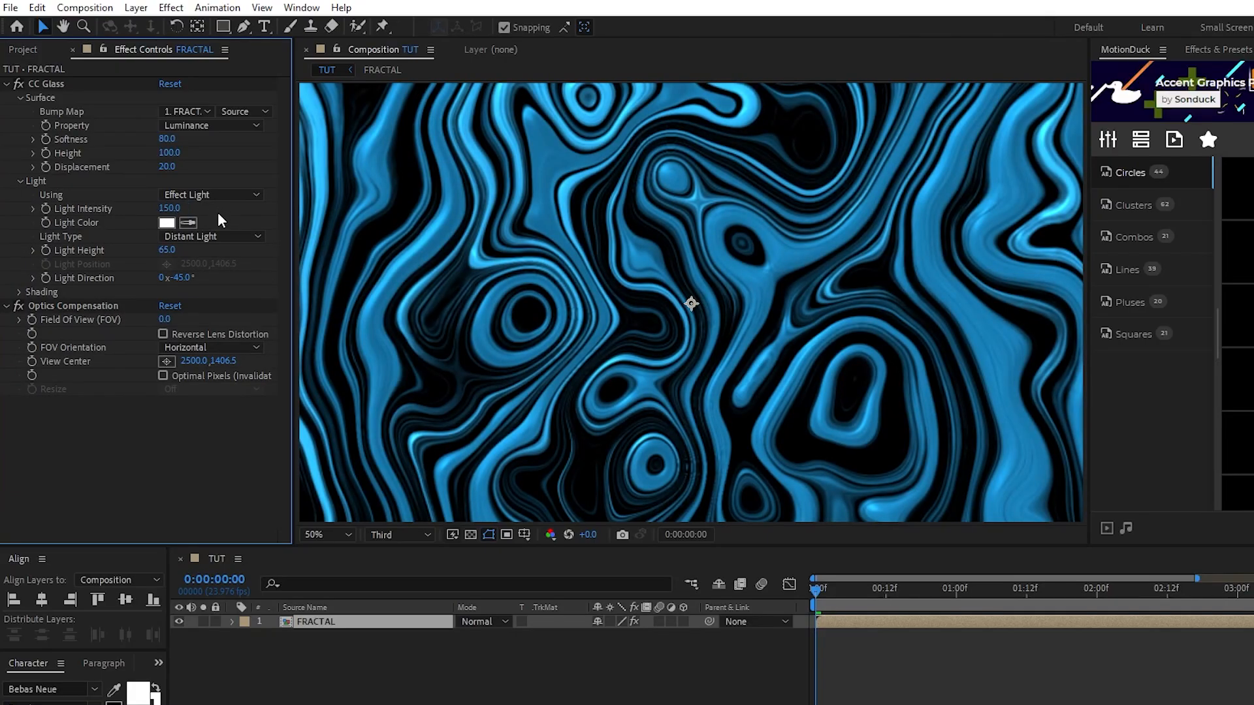
click(211, 237)
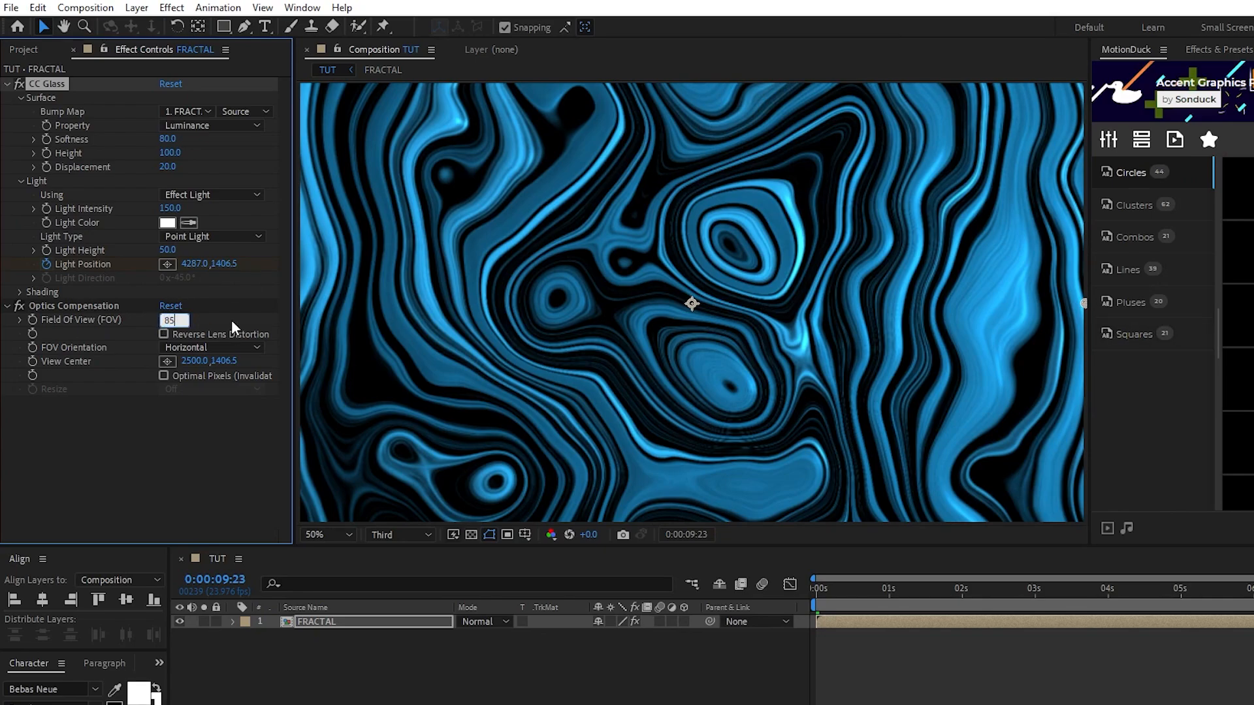
click(163, 334)
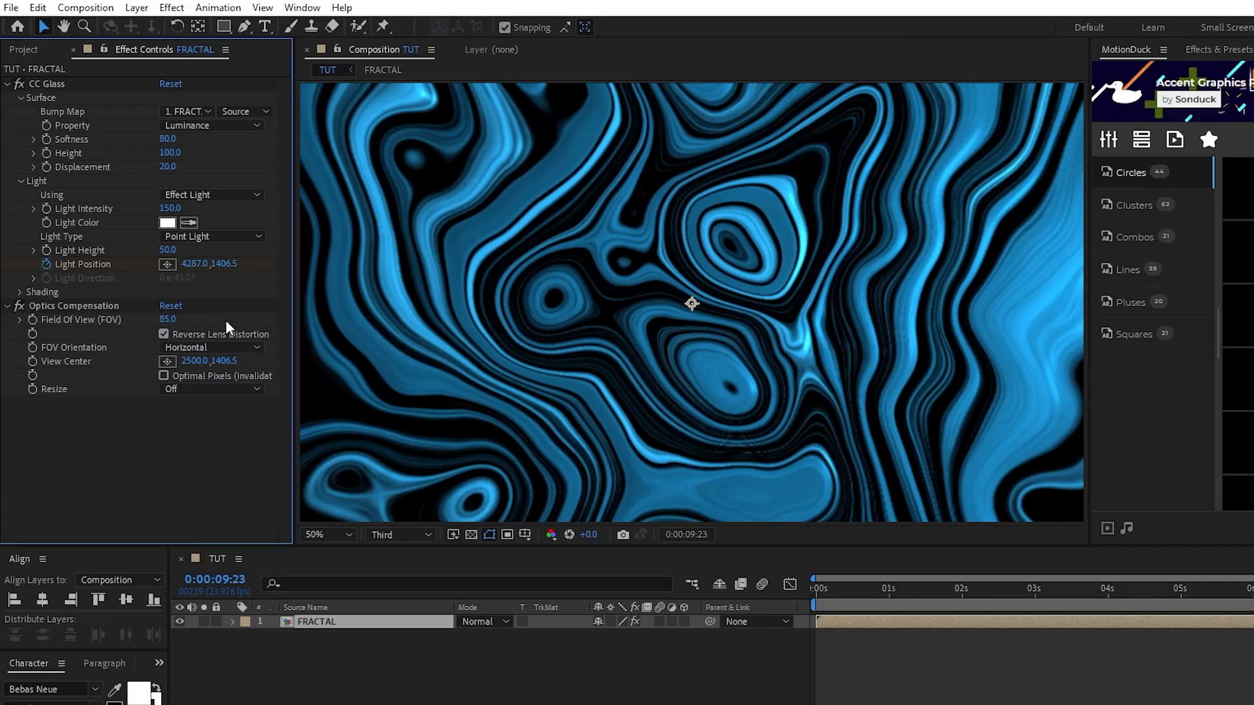